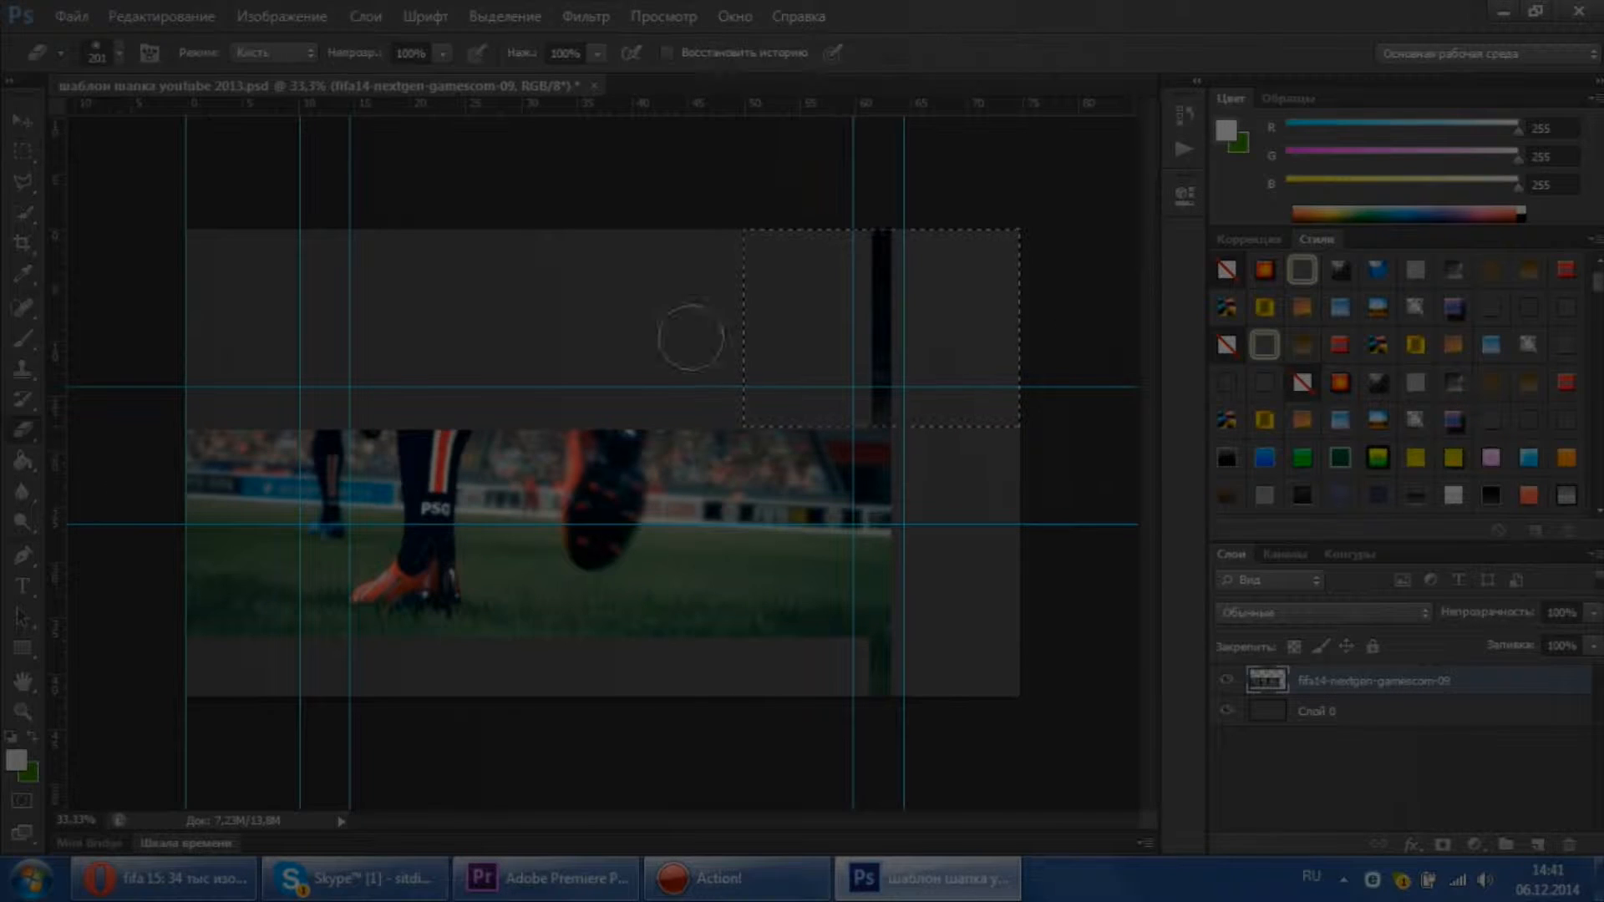
Drag the fifa14 photo right to fill the strip between the horizontal guides.
left_click(735, 878)
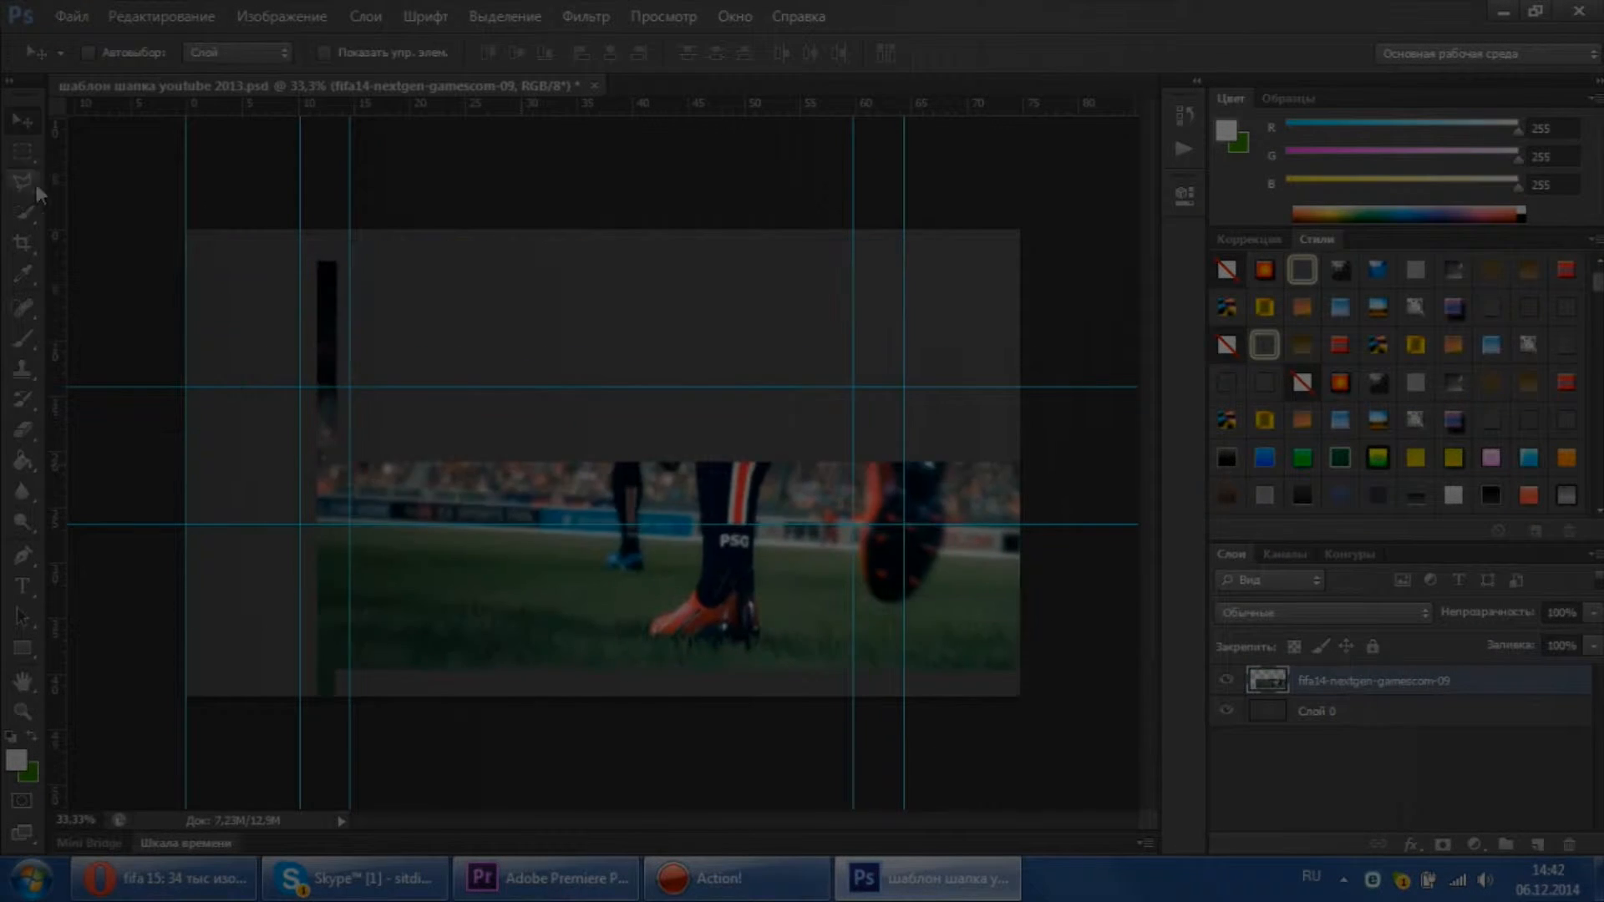
left_click(22, 166)
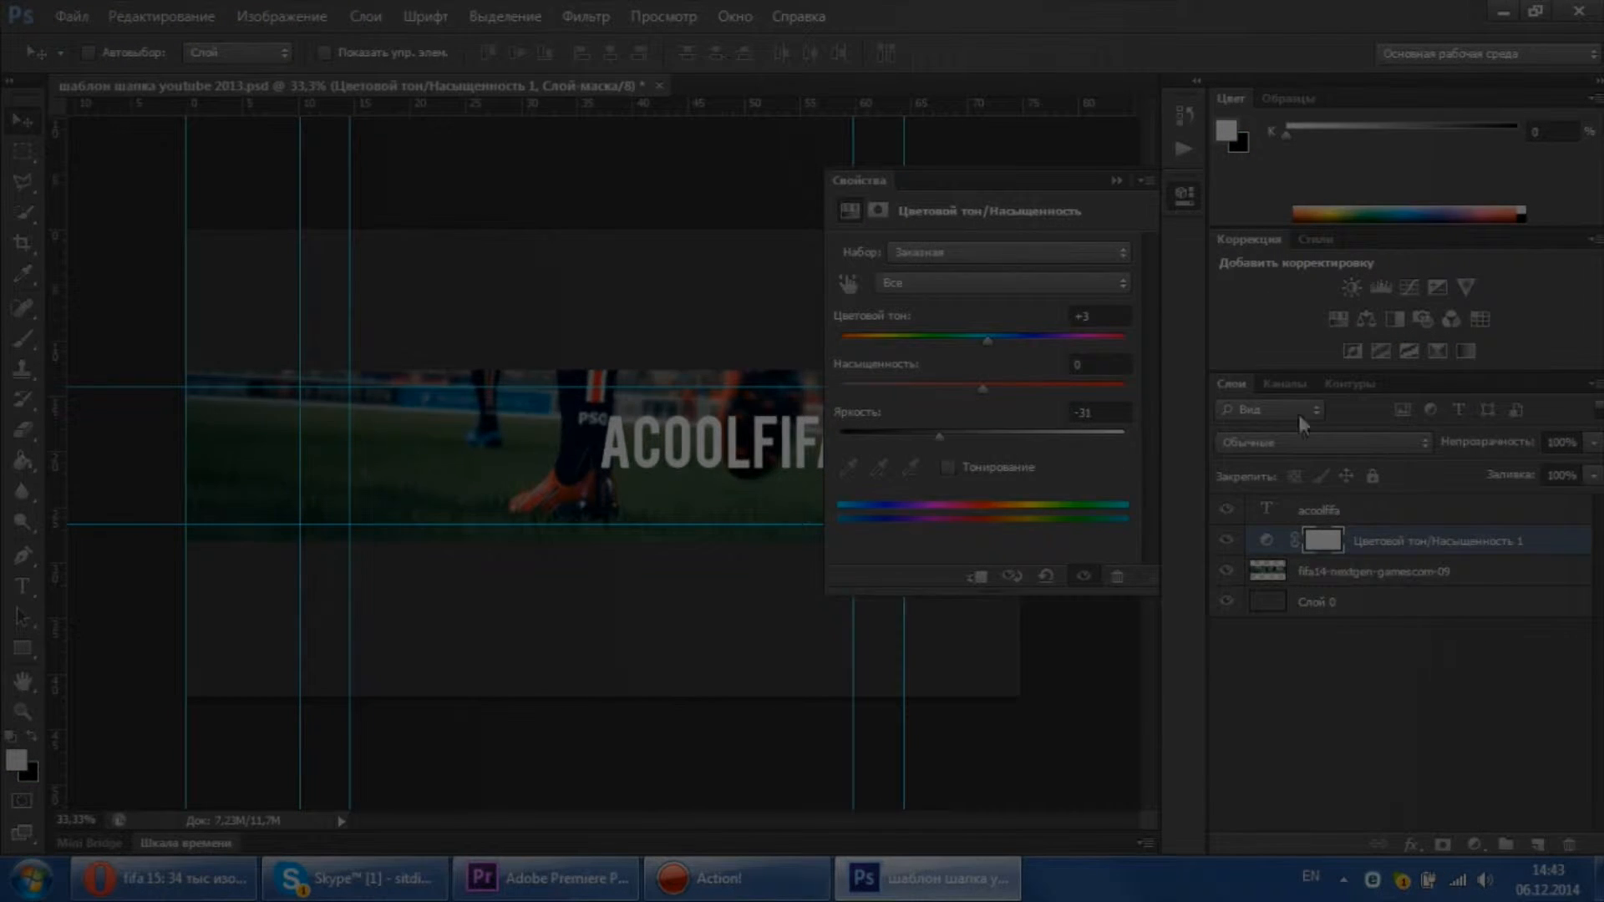
Darken the photo with Hue/Saturation Lightness -31 and add slightly tilted white ACOOL text.
left_click(1318, 509)
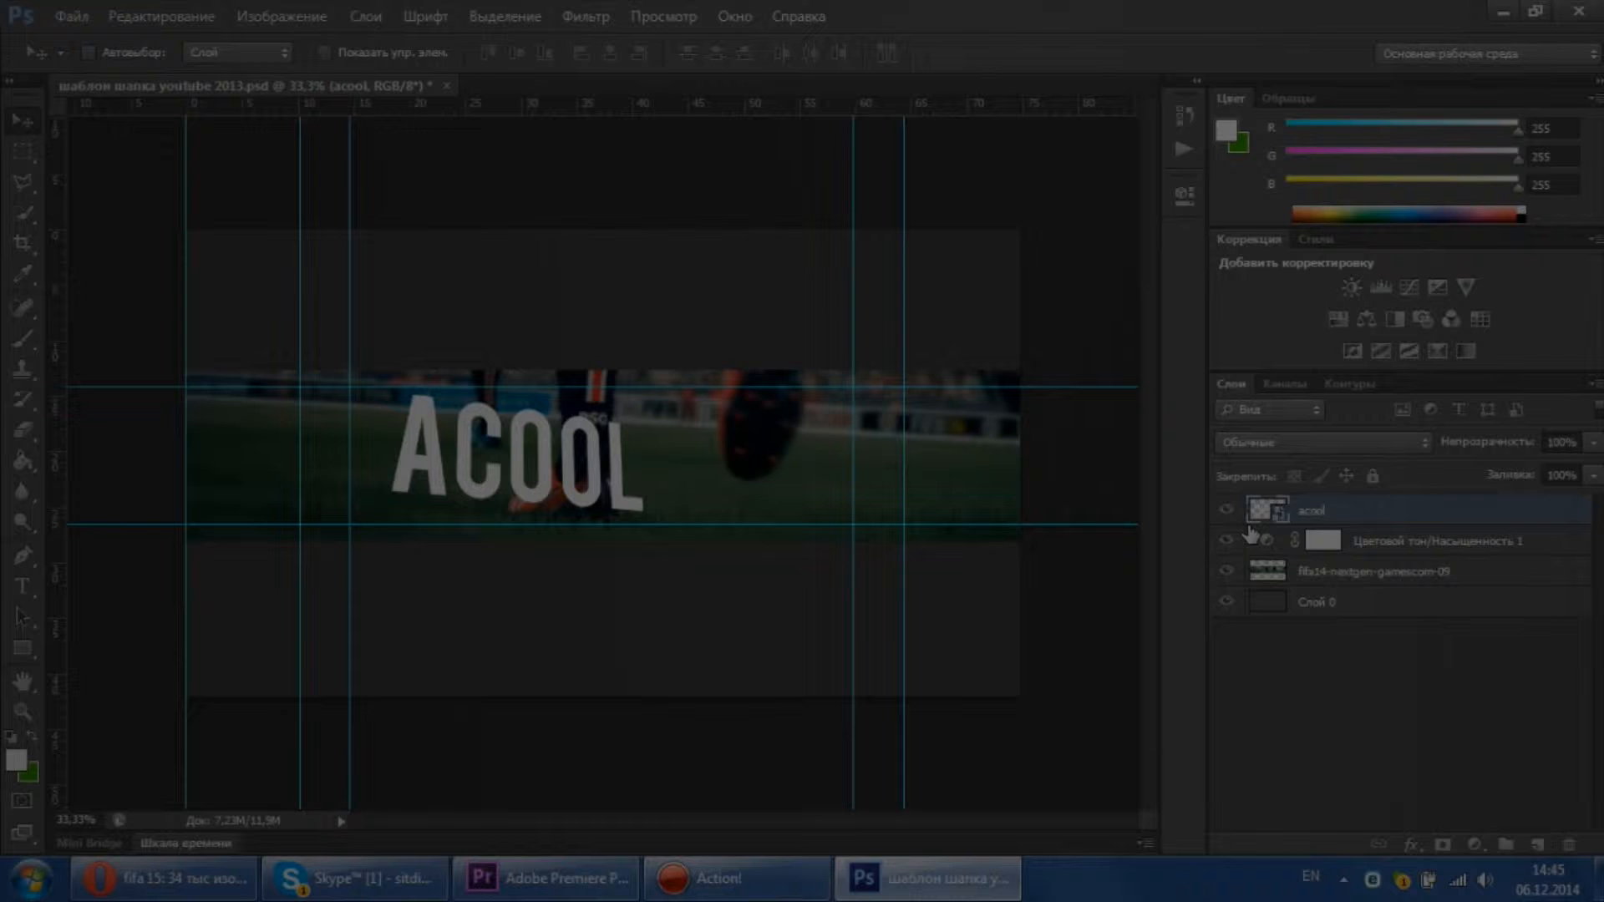
Add white FIFA text in Bebas, transformed to tilt beside ACOOL.
right_click(1313, 510)
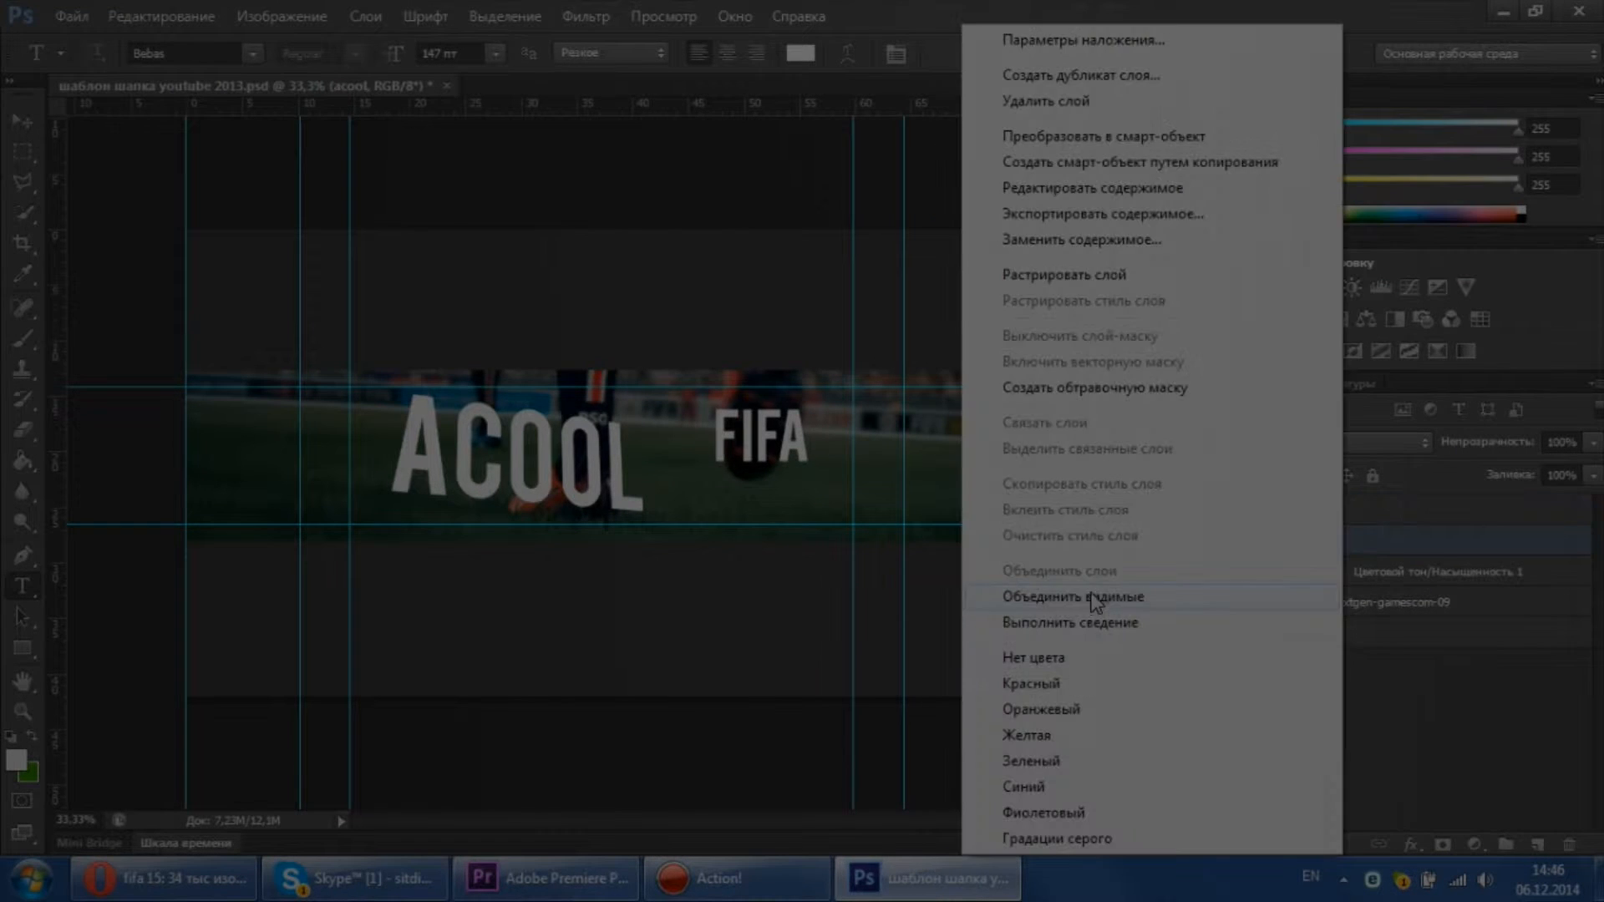
left_click(1071, 596)
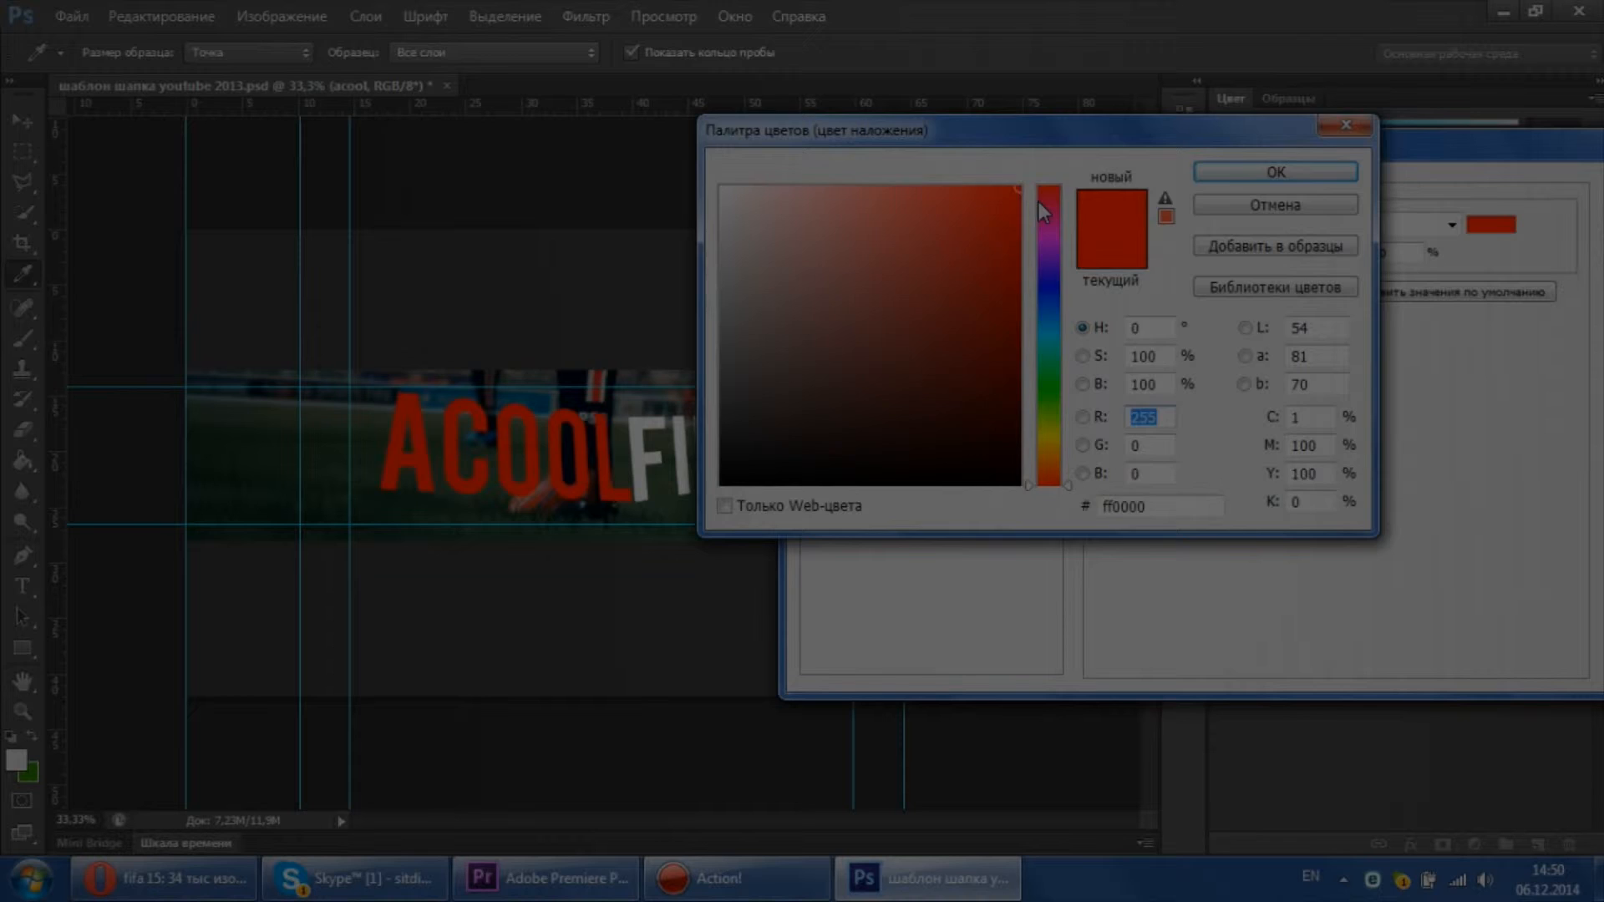
Give ACOOL a red colour overlay, gradient overlay and bevel, and outline FIFA.
left_click(1275, 171)
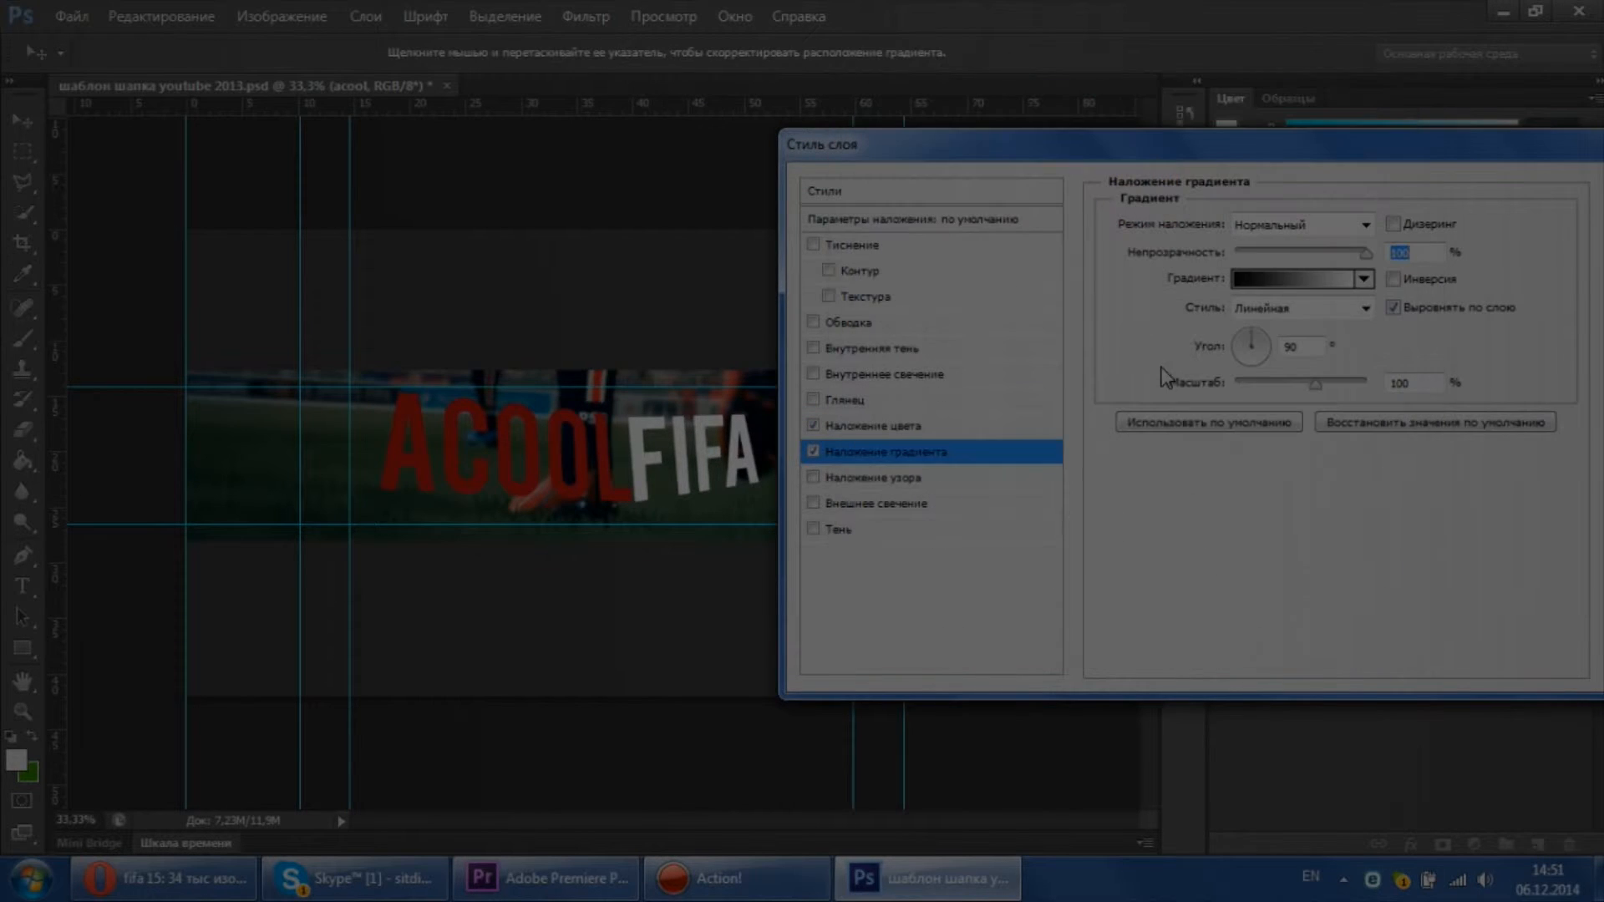
left_click(851, 245)
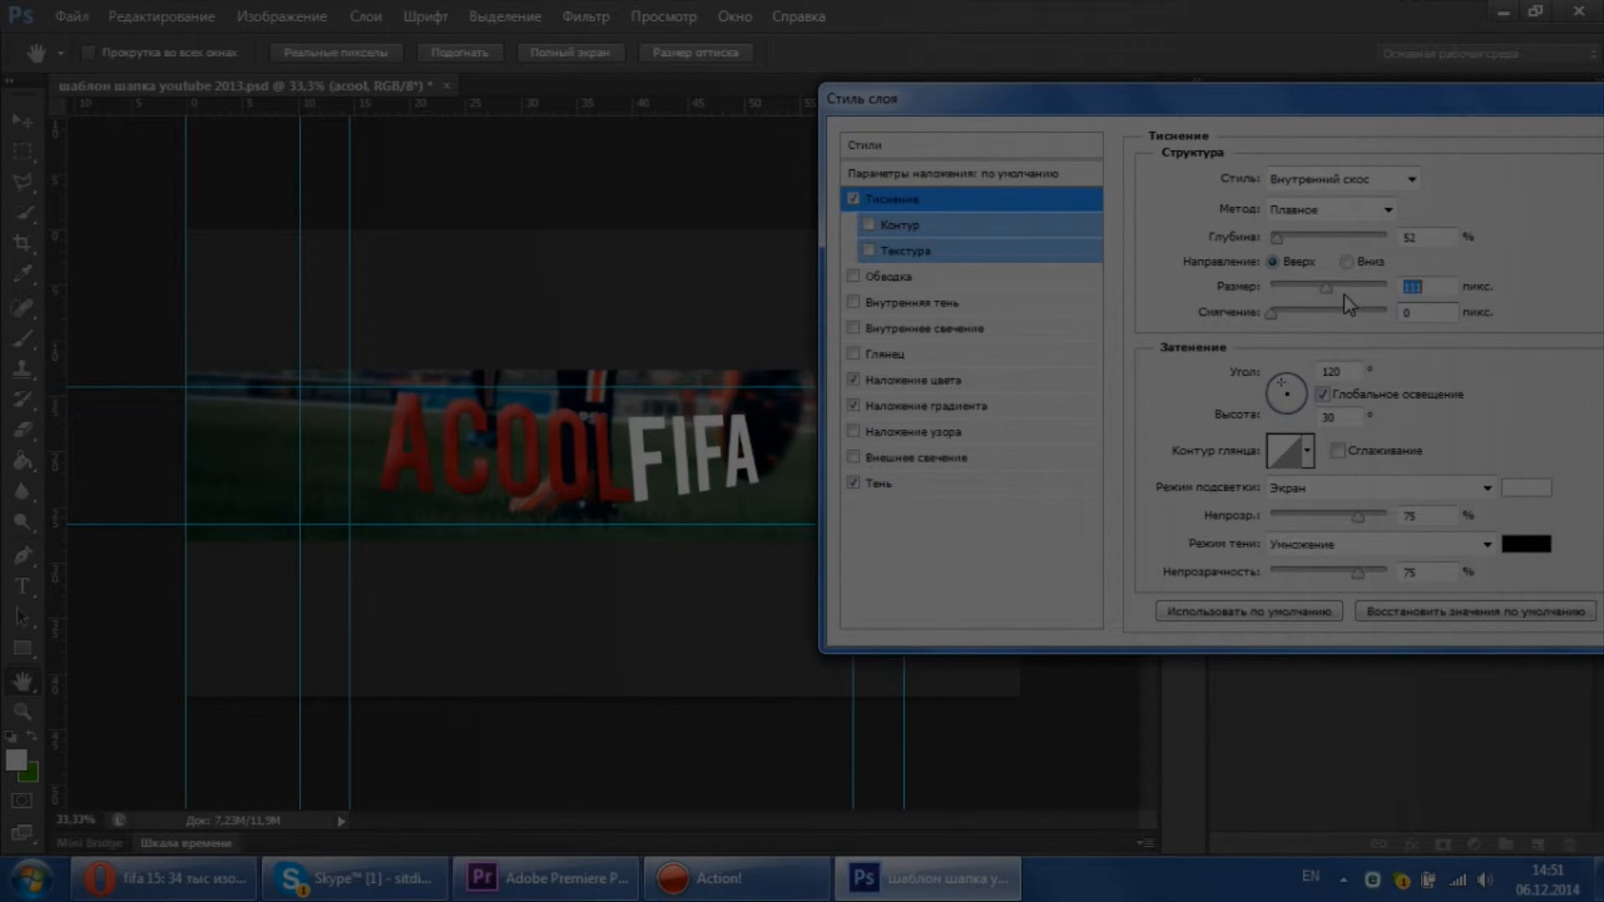
left_click(888, 277)
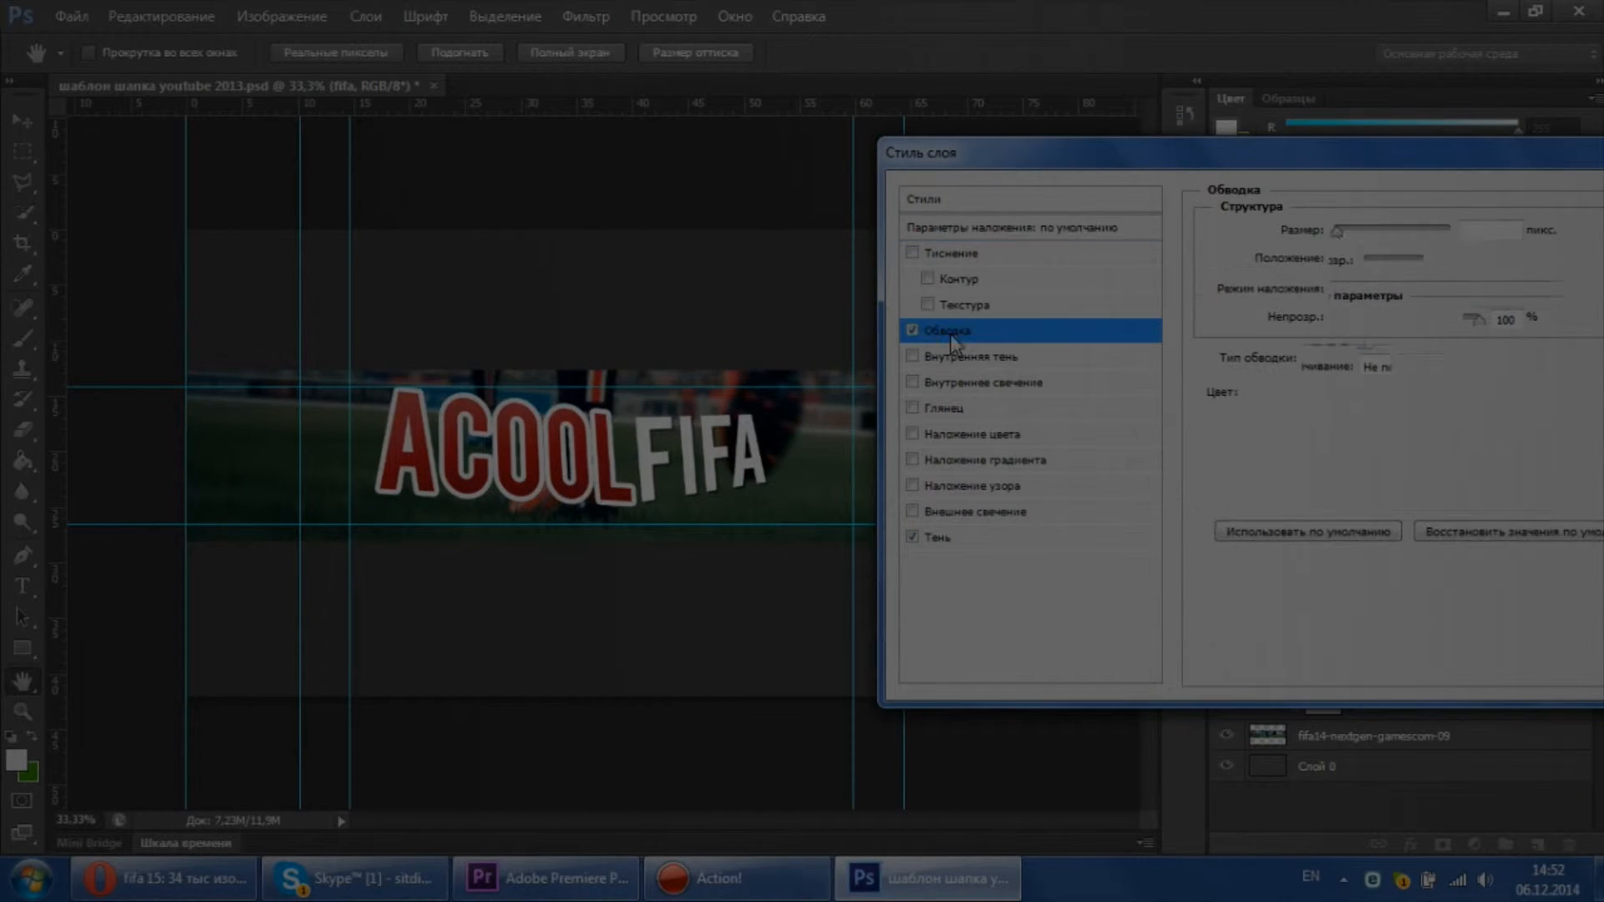
left_click(913, 330)
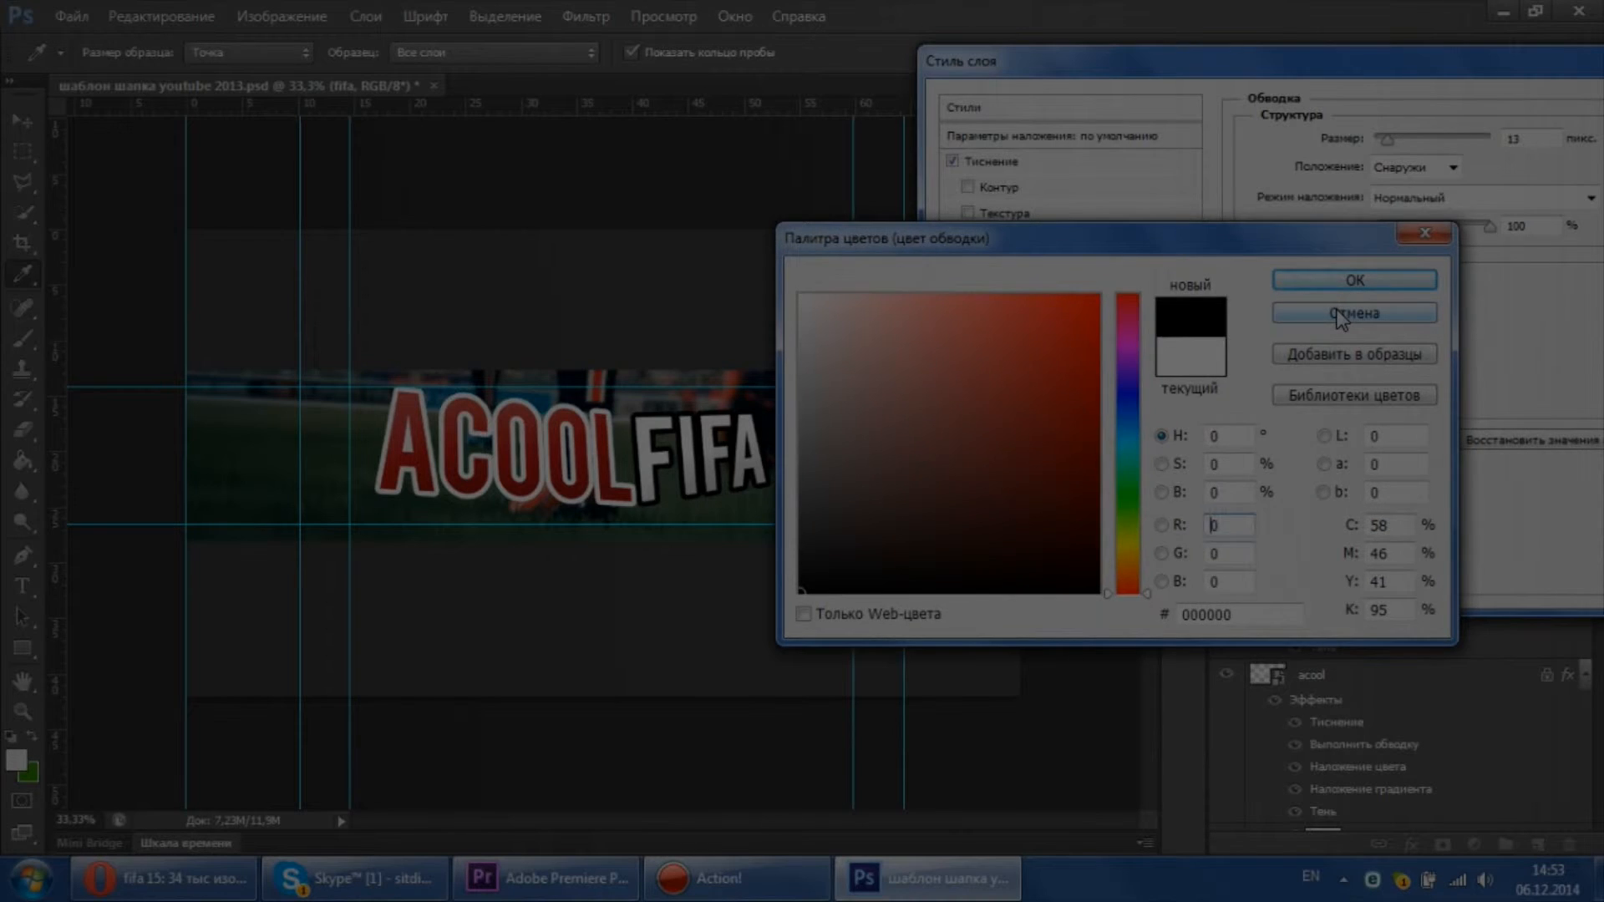
left_click(1353, 314)
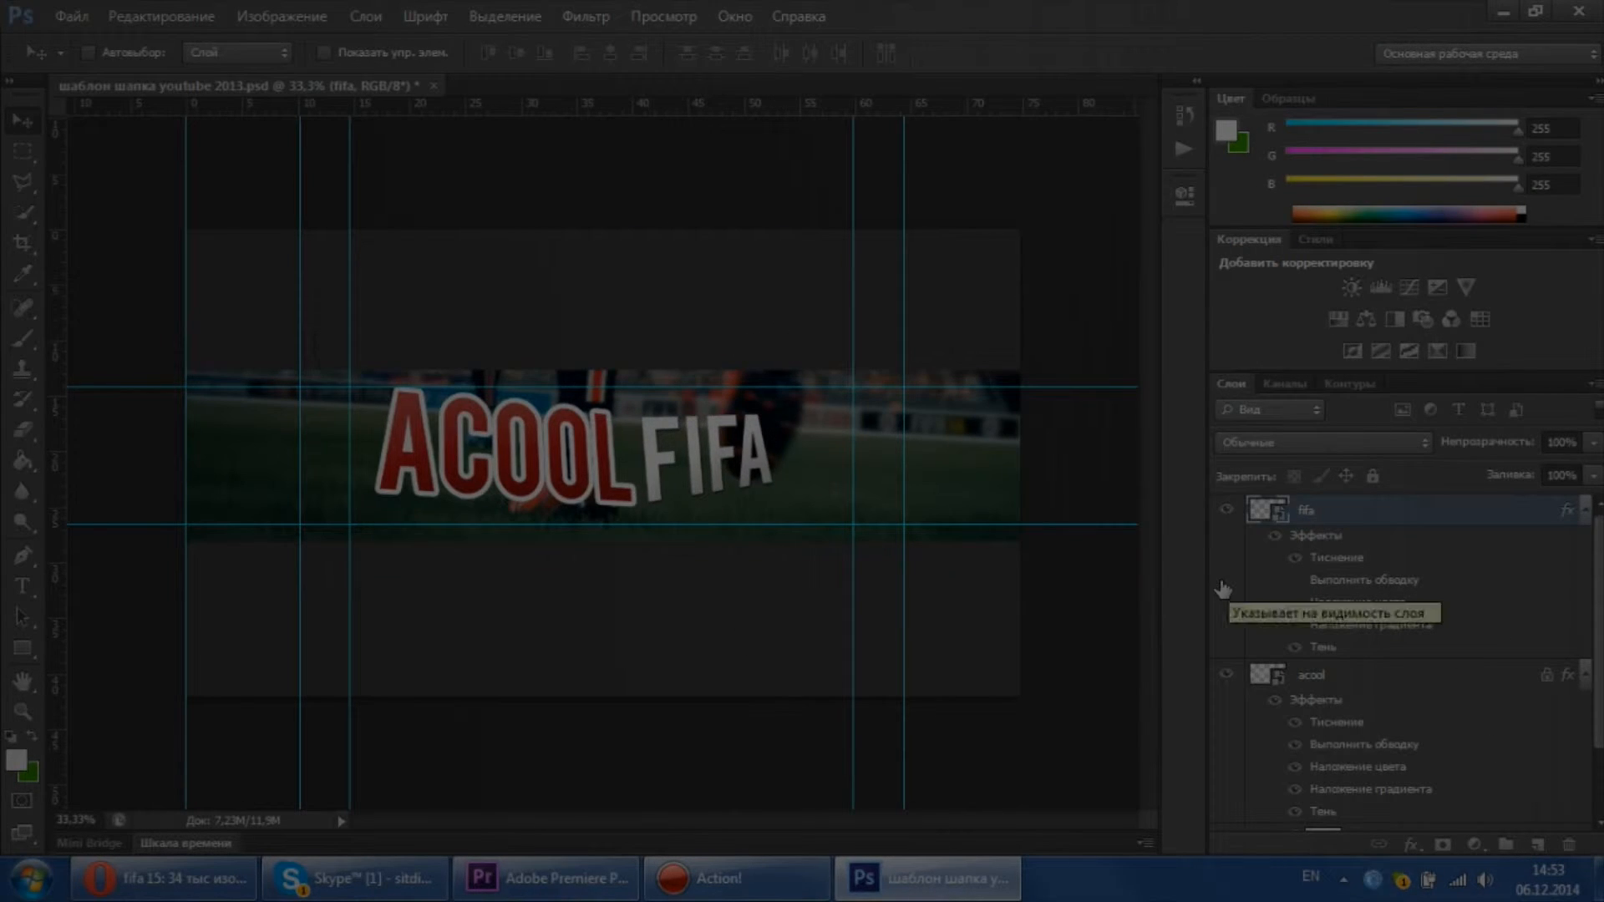
Remove FIFA, centre ACOOL, and add a masked Hue/Saturation layer with lower Lightness.
left_click(1225, 509)
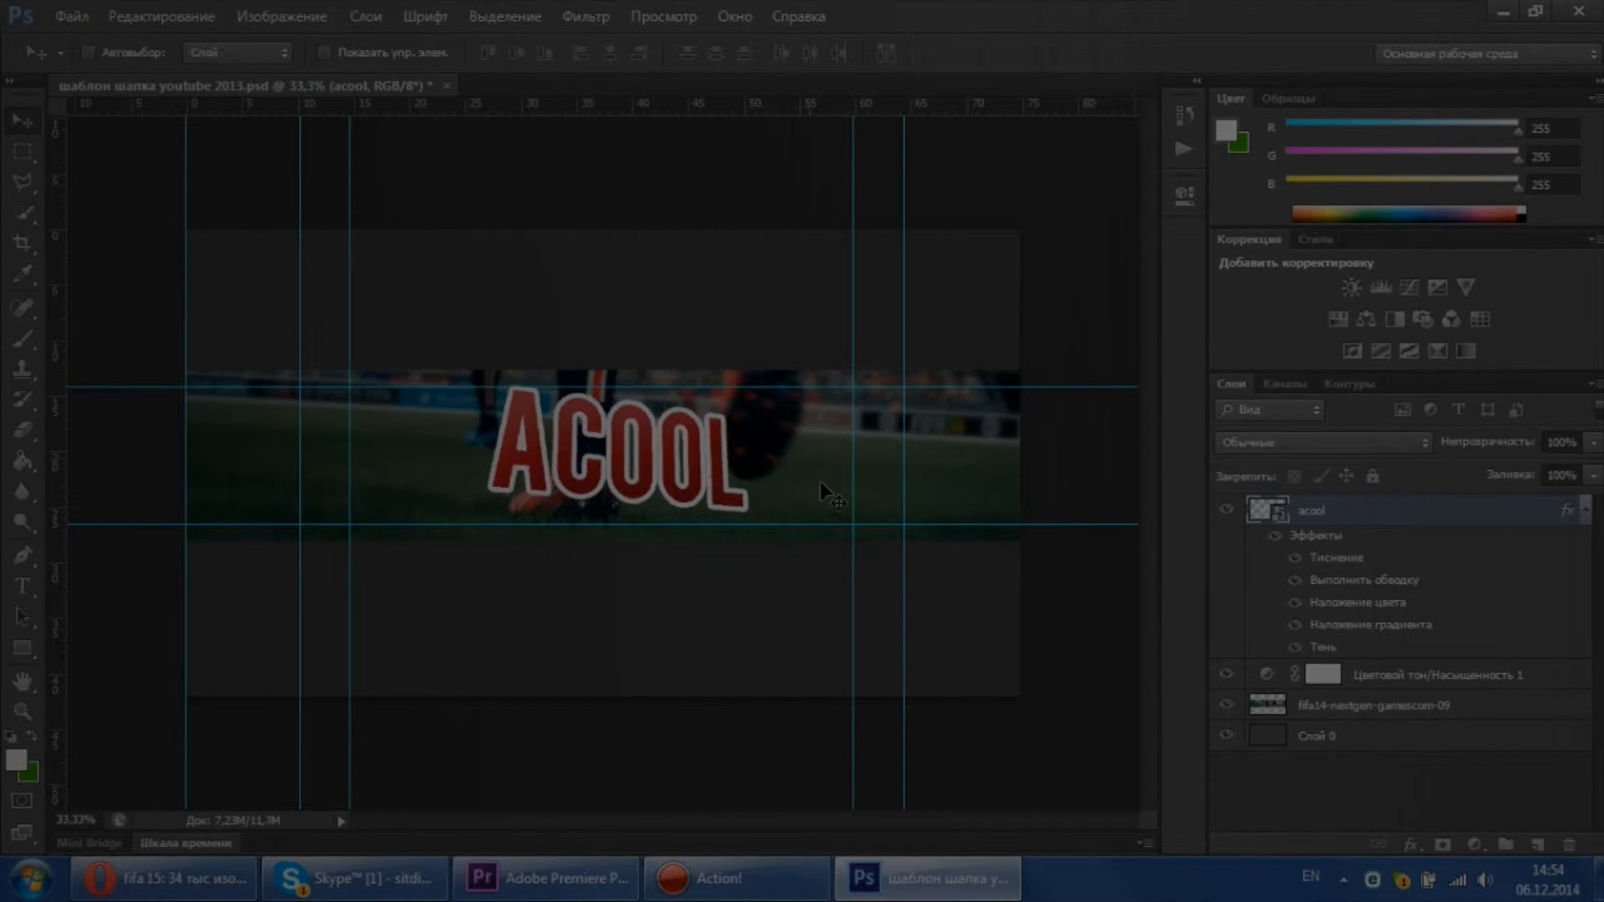
left_click(1381, 706)
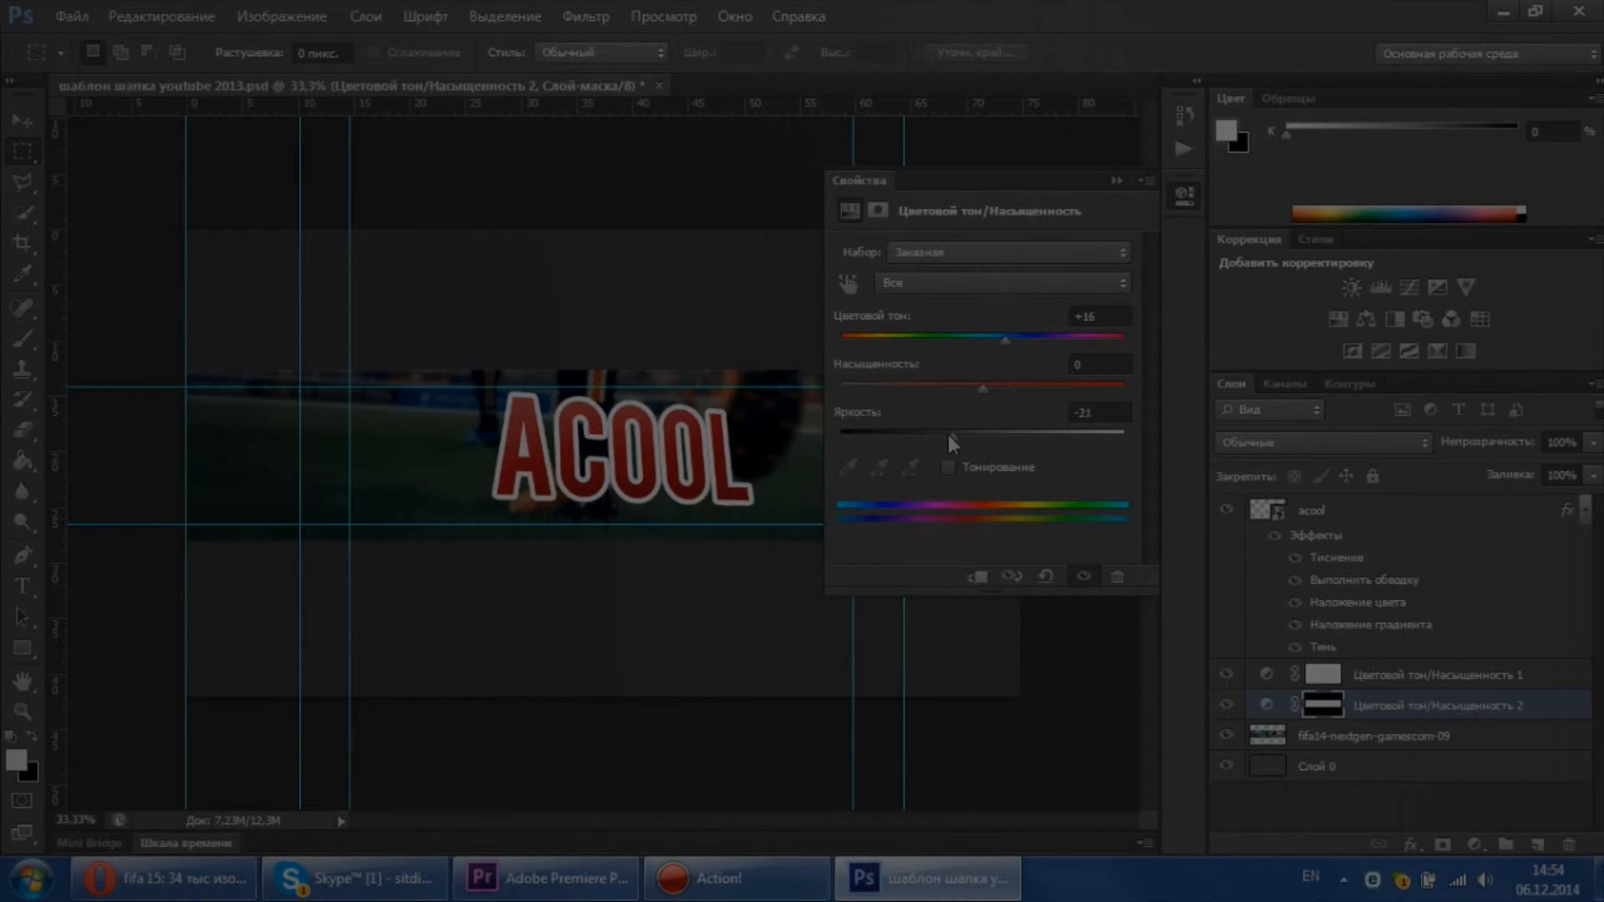
left_click(1184, 196)
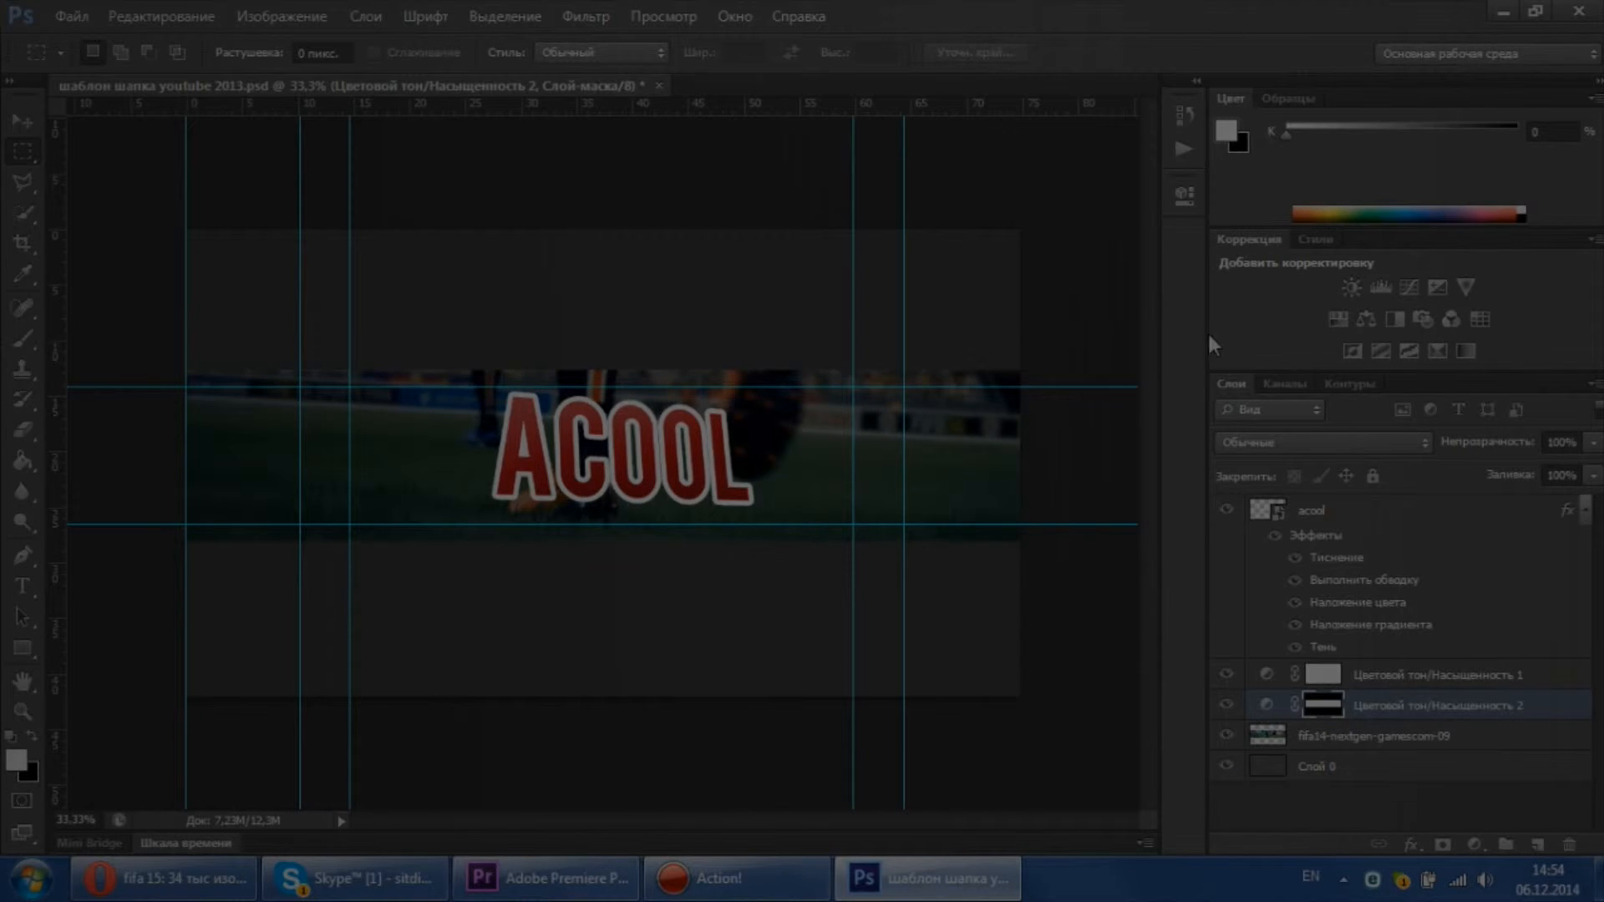
left_click(1313, 509)
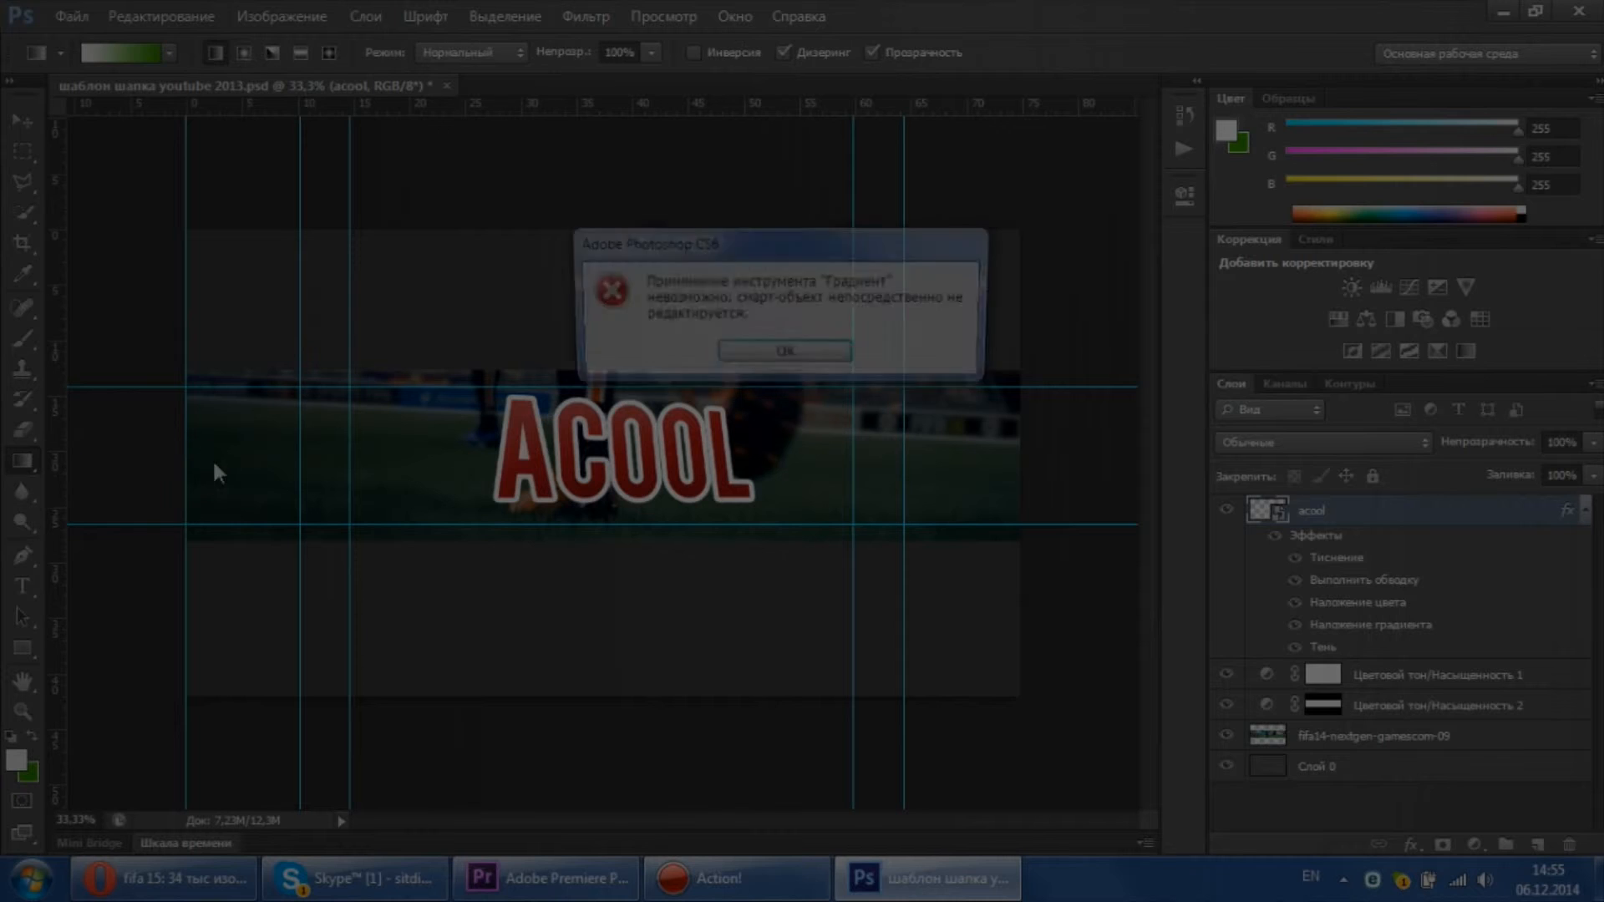
Dismiss the smart object alert and close the Gradient Editor.
left_click(783, 351)
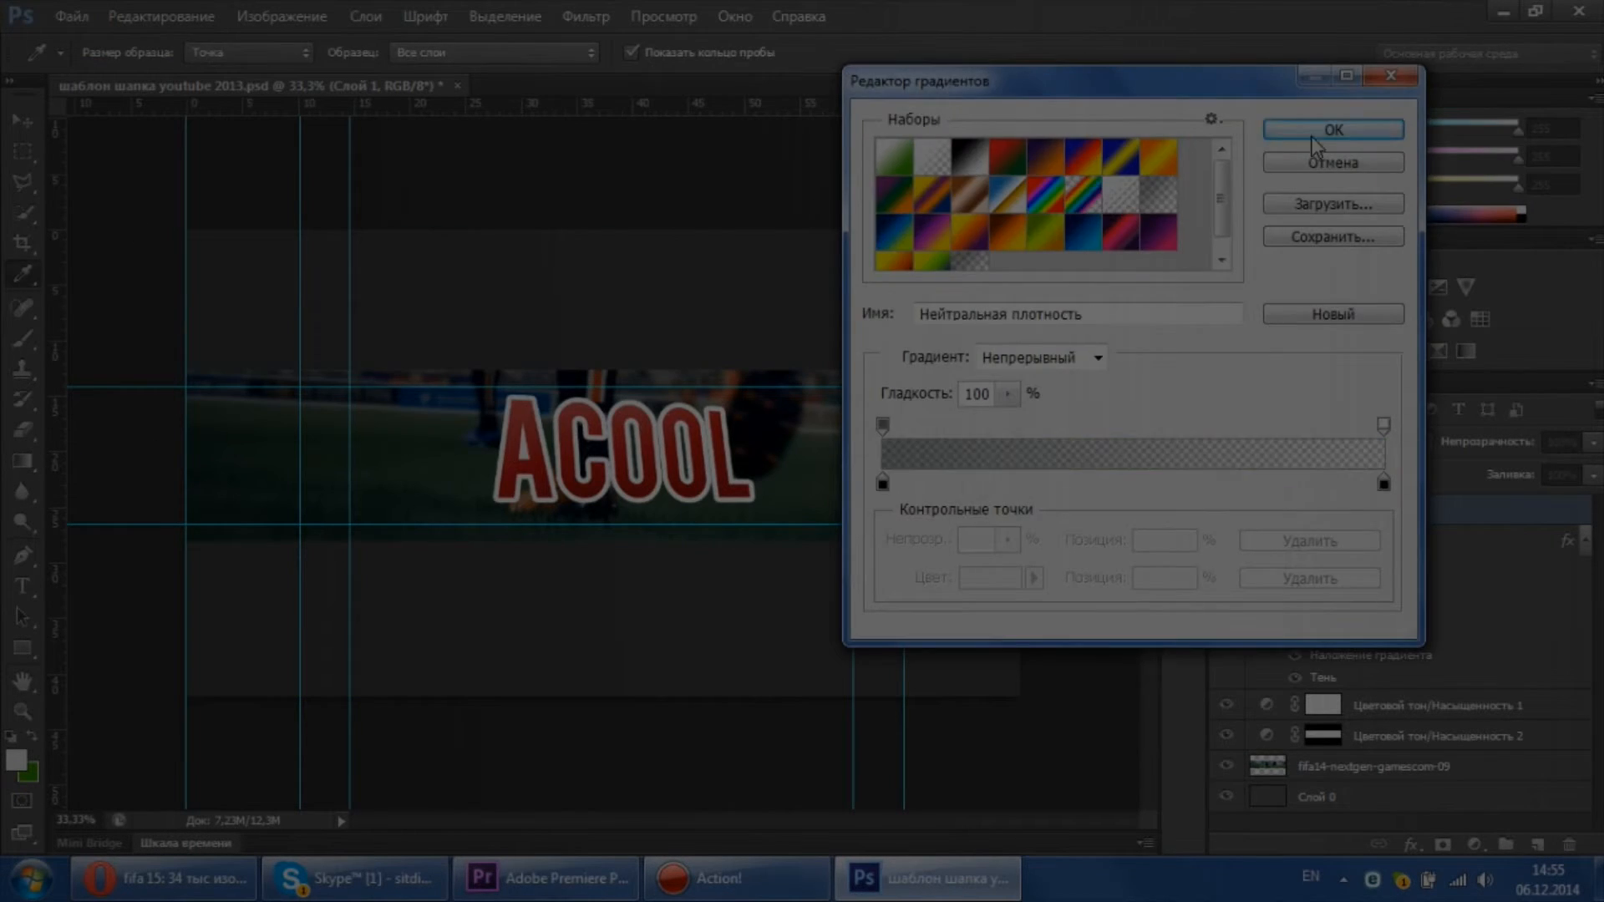
left_click(1331, 129)
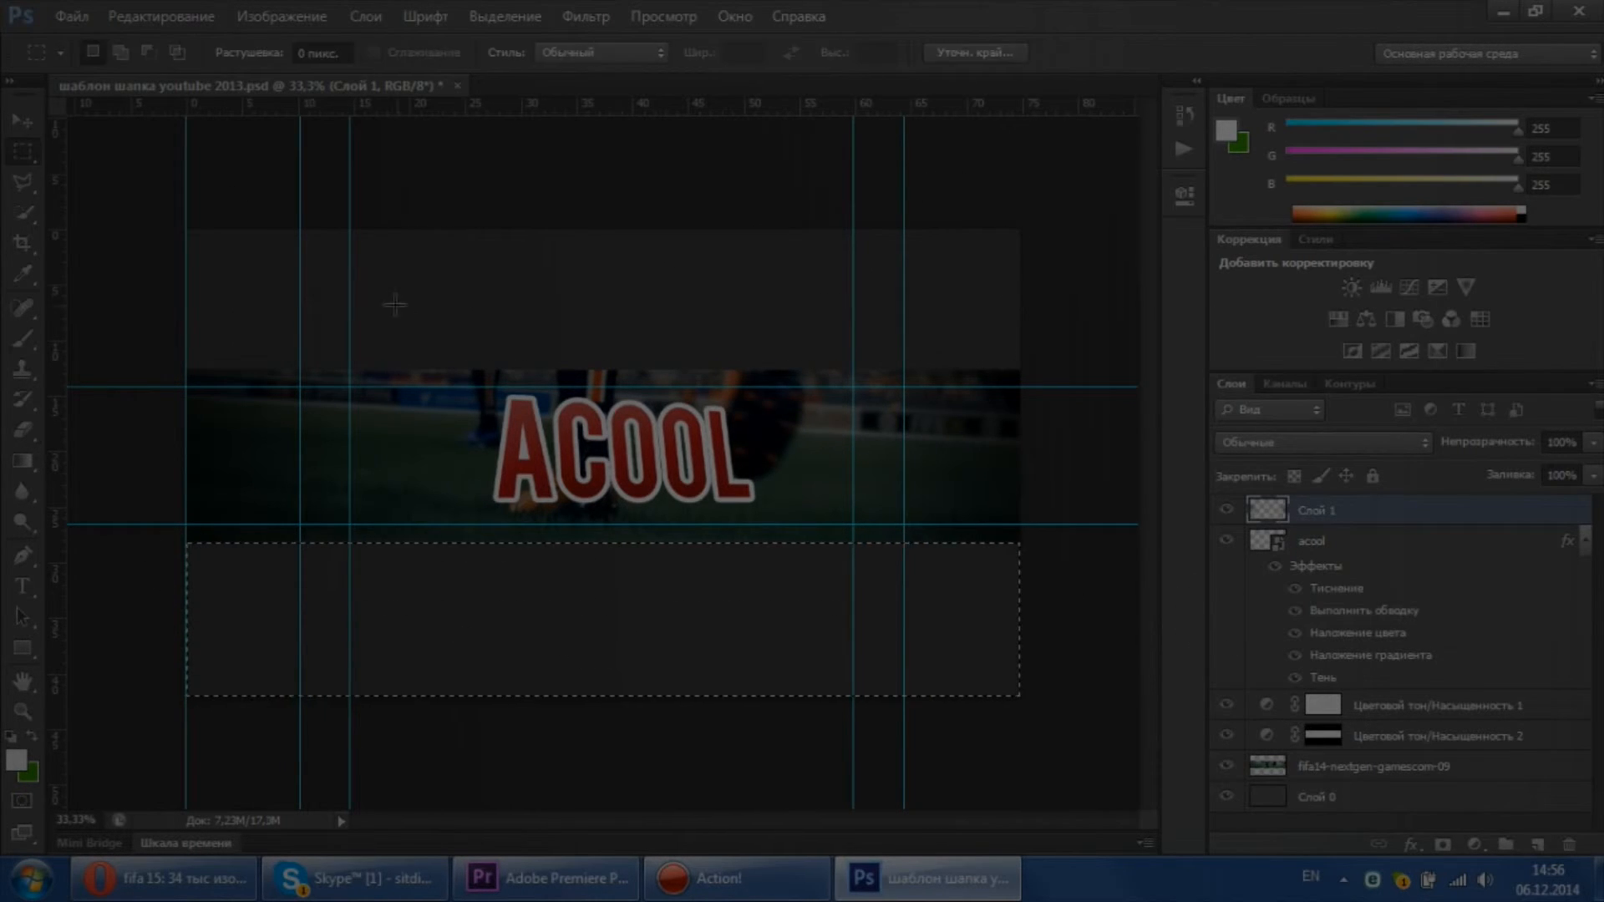
Find a large Instagram icon via Yandex Images in Opera and paste it into the banner.
left_click(164, 878)
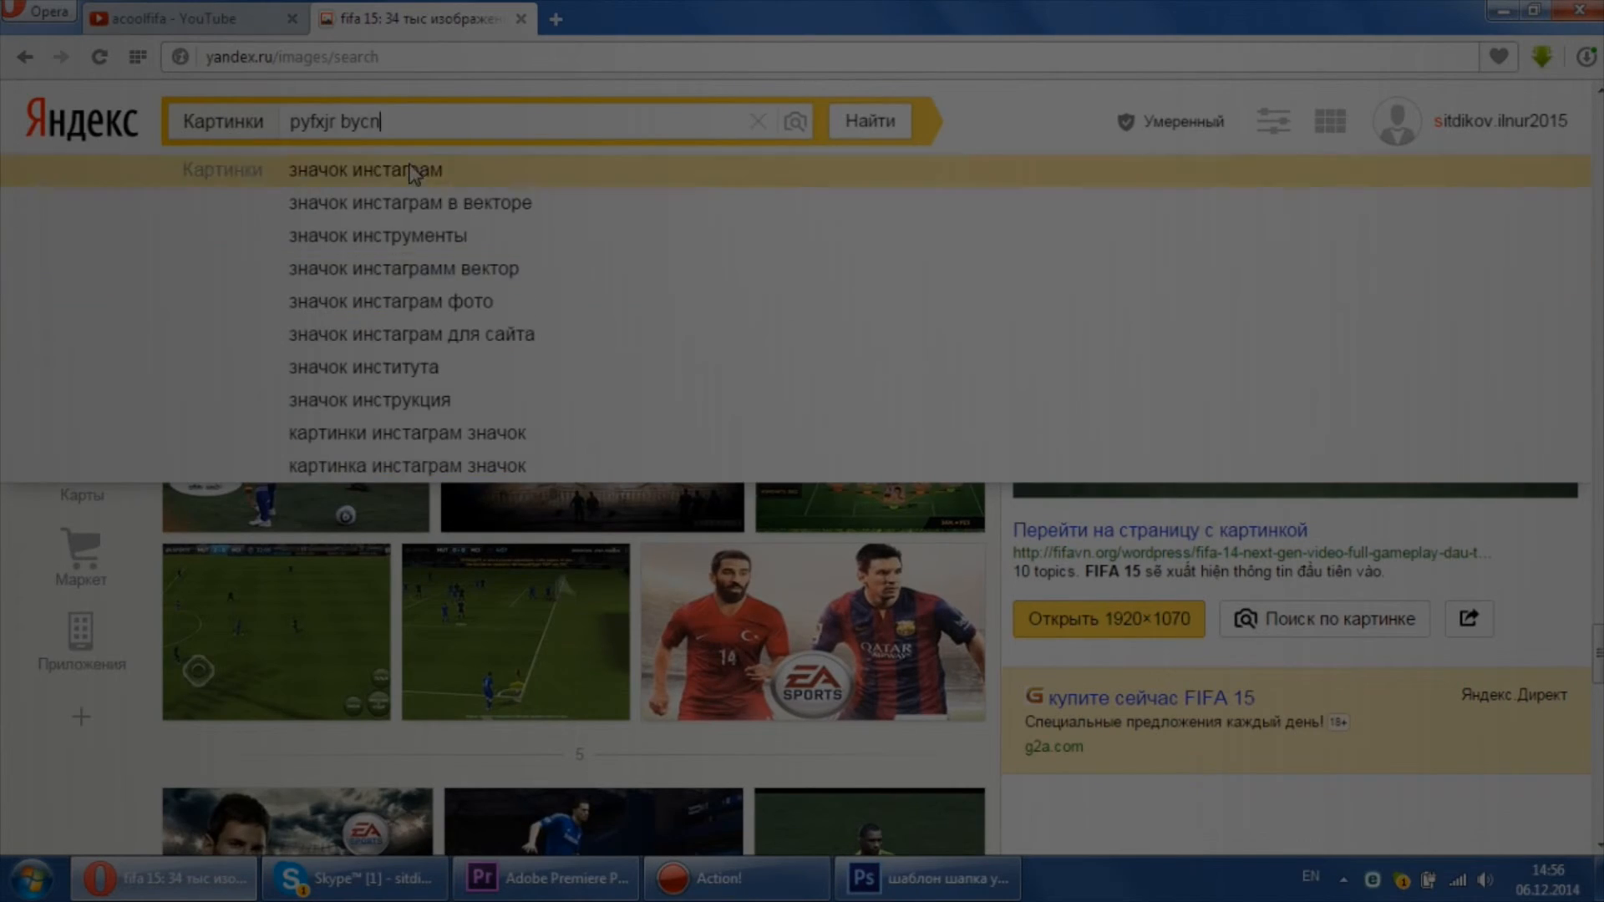
left_click(364, 169)
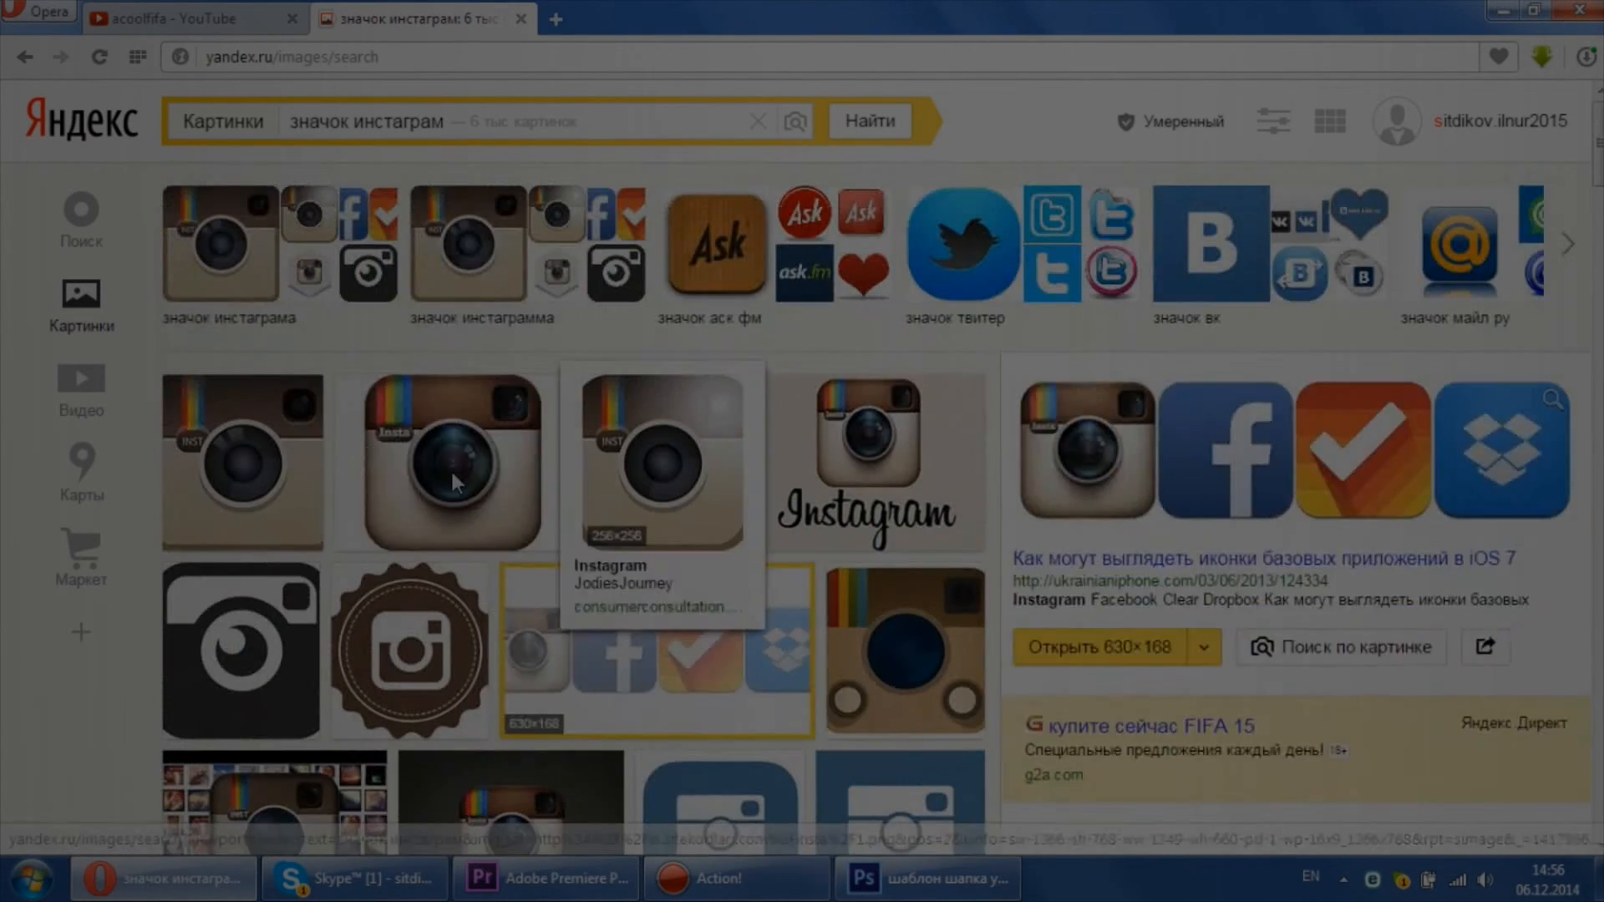
left_click(450, 460)
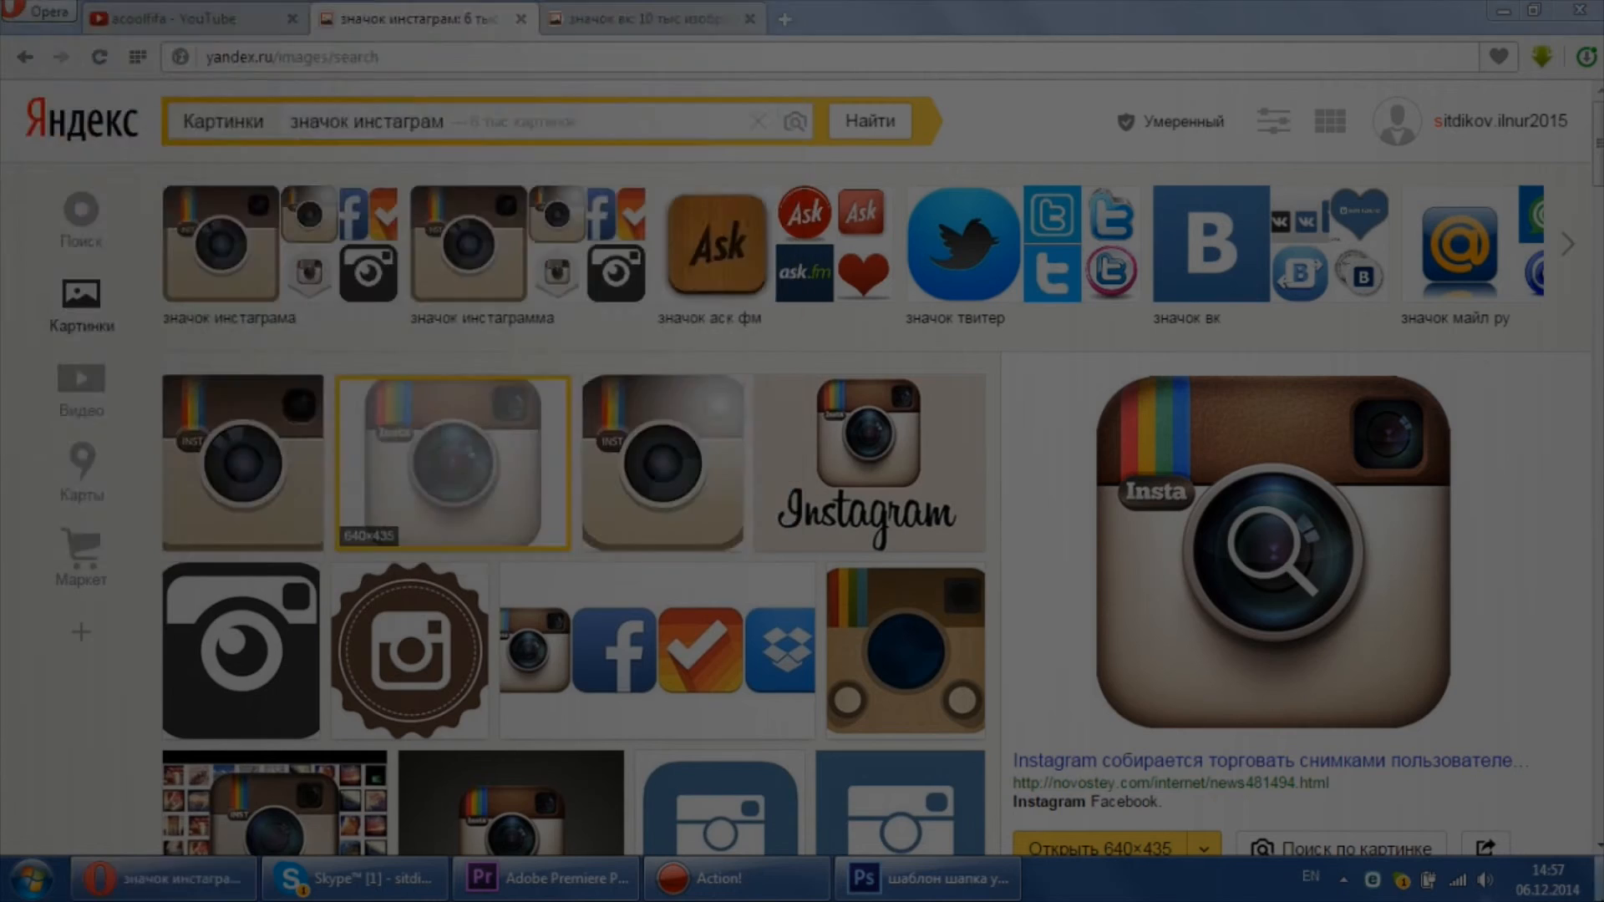
left_click(925, 878)
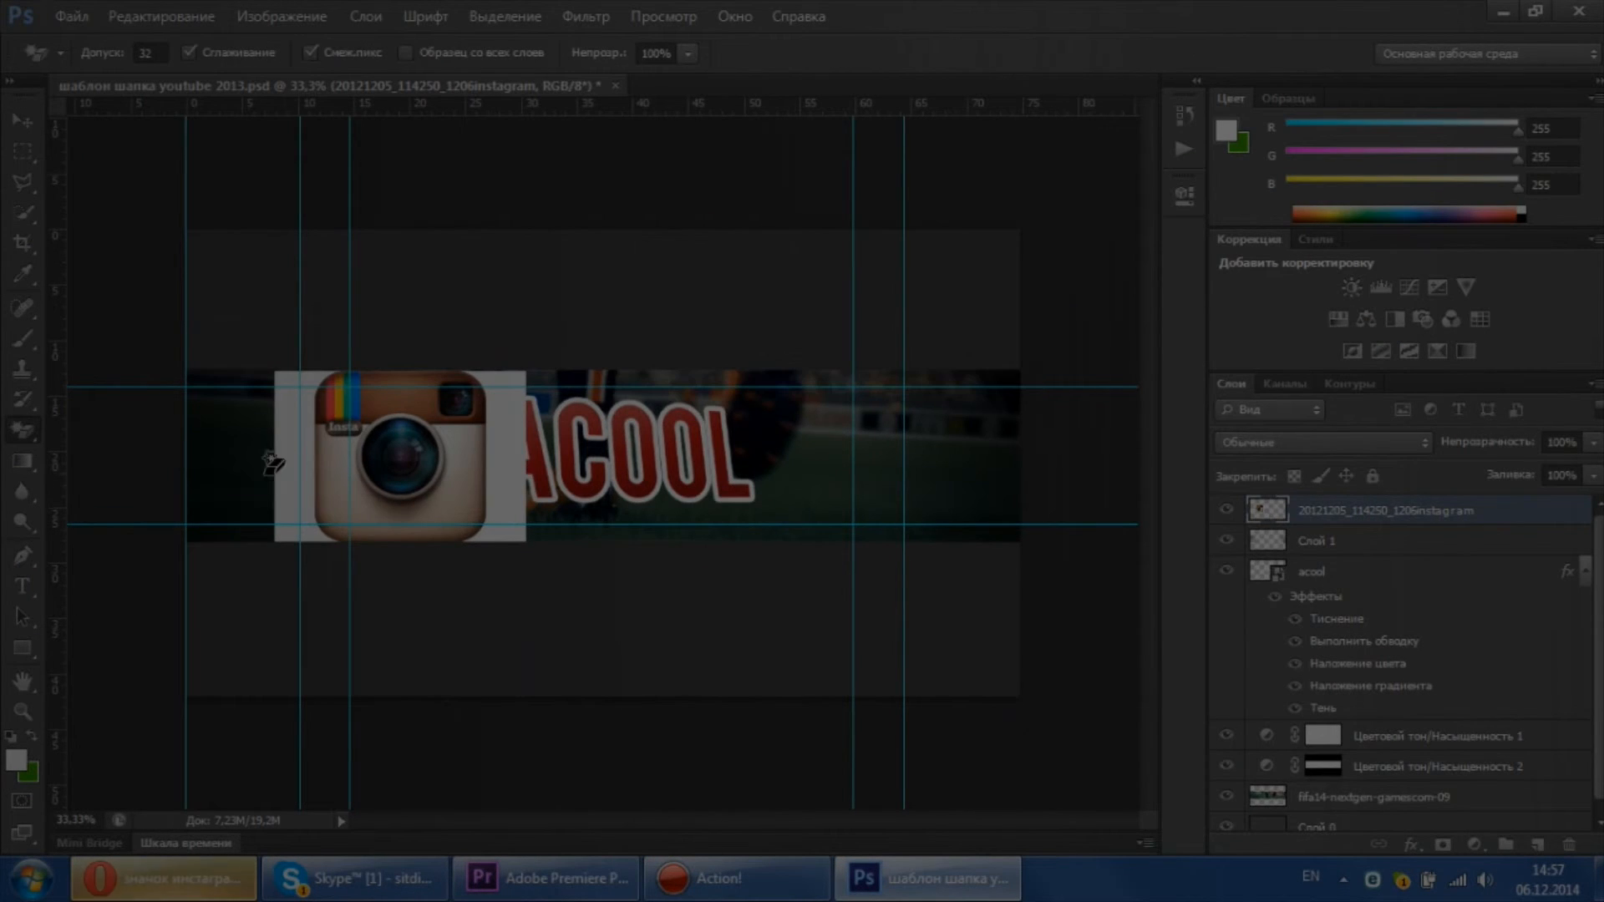
Scale and then delete the Instagram icon layer, and search Yandex for a VK icon.
left_click(1330, 570)
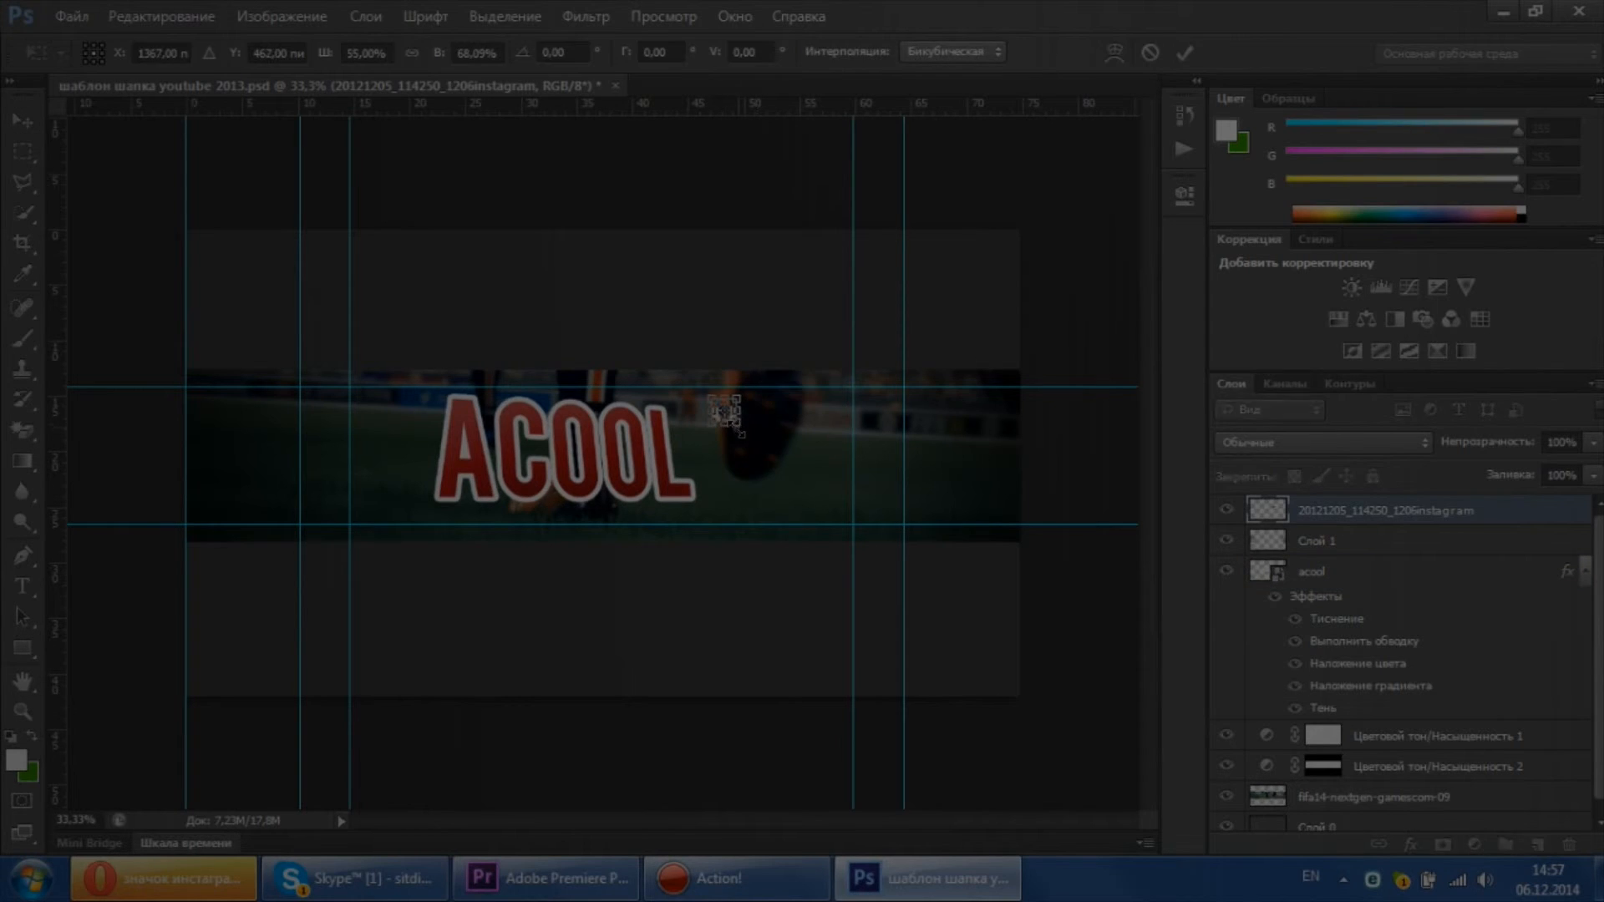
left_click(163, 878)
type("значок v")
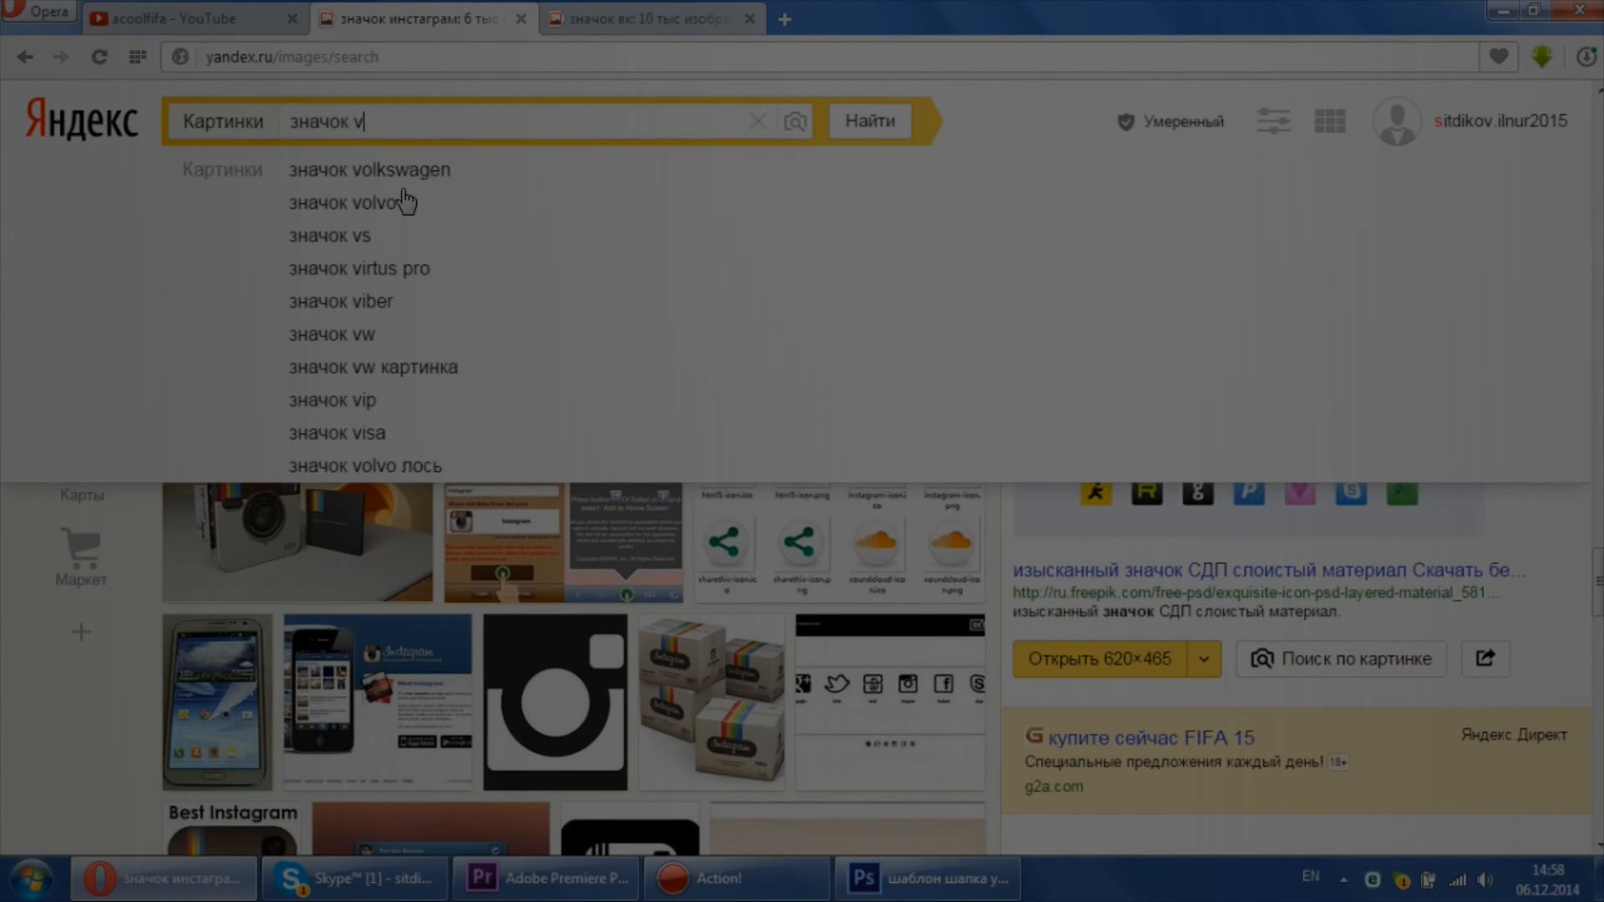
left_click(925, 878)
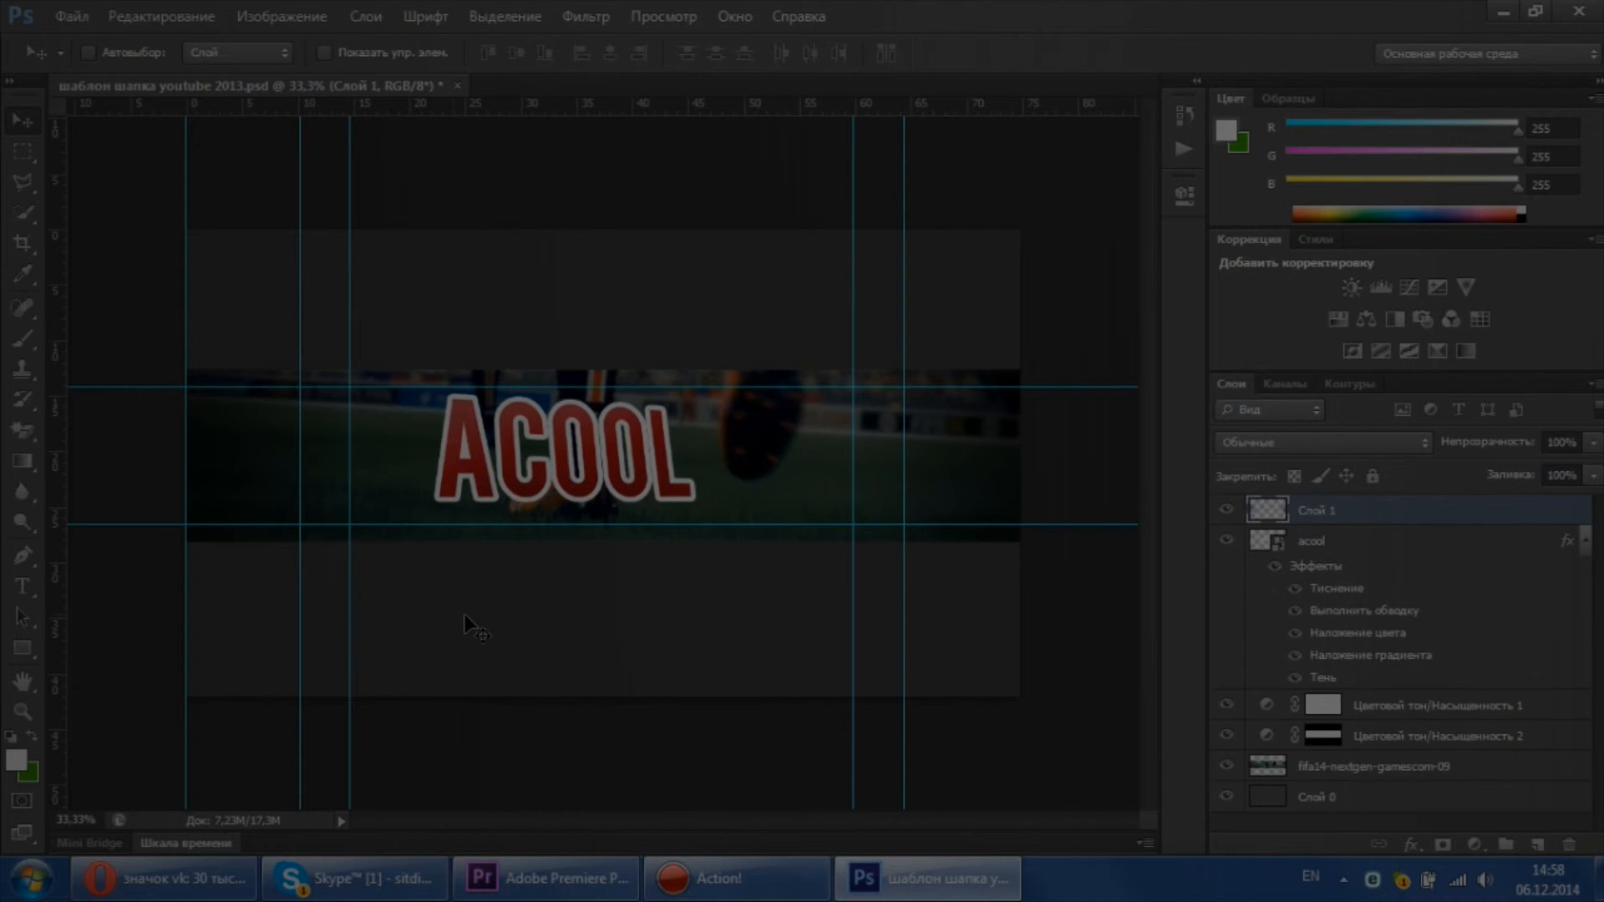
Warp the rectangle's bottom edge into a curve, checking the tutorial in Opera.
left_click(1313, 540)
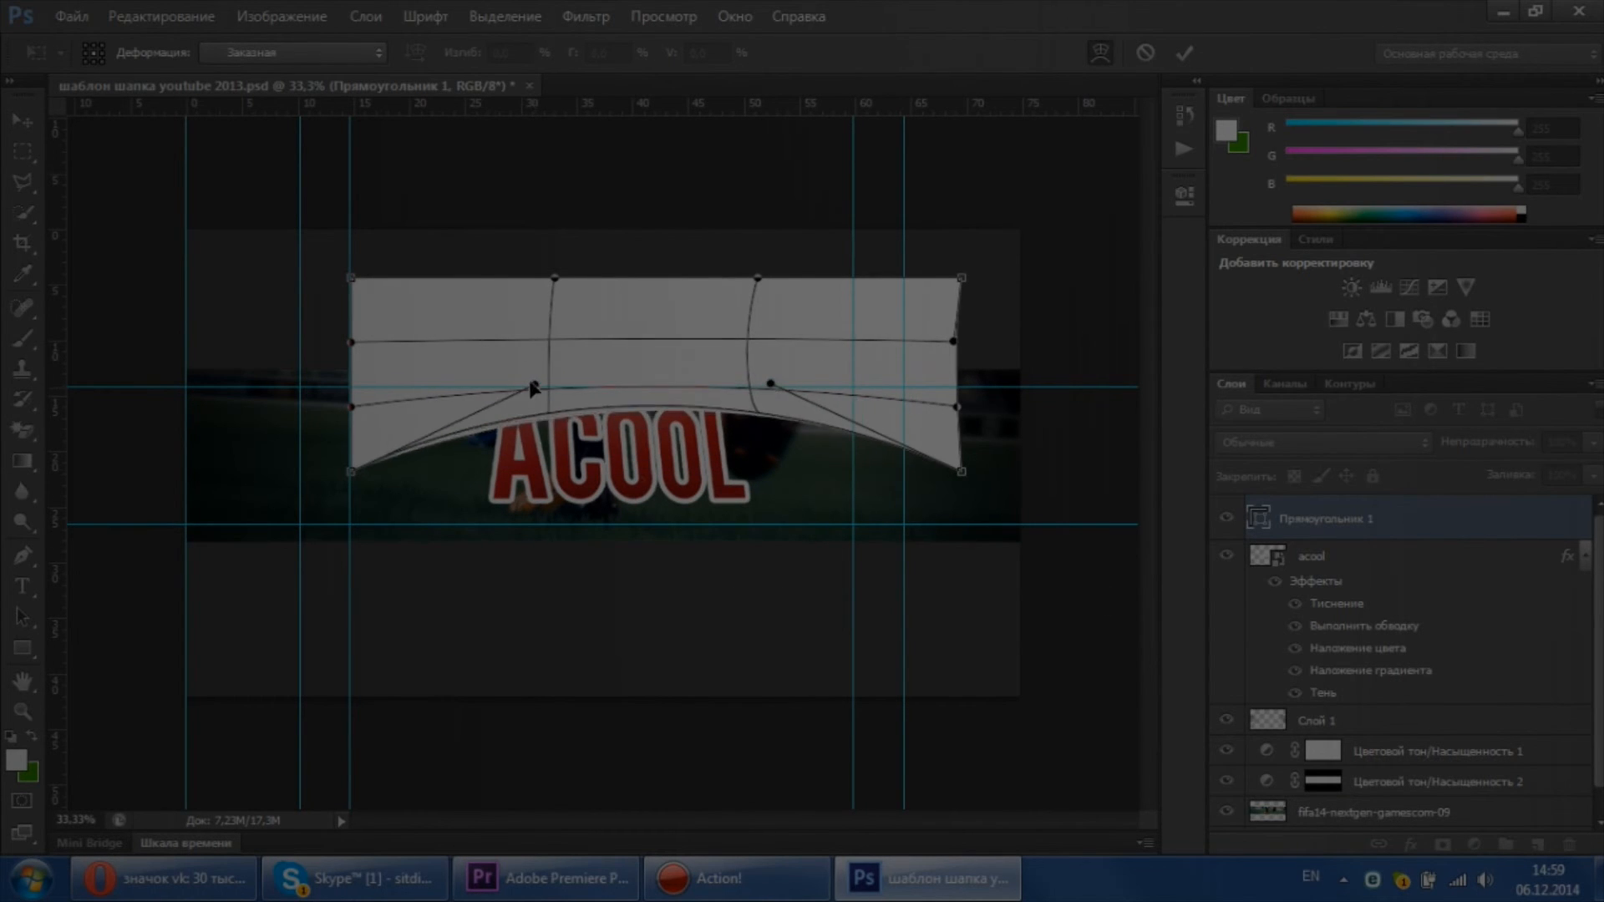
left_click(1184, 52)
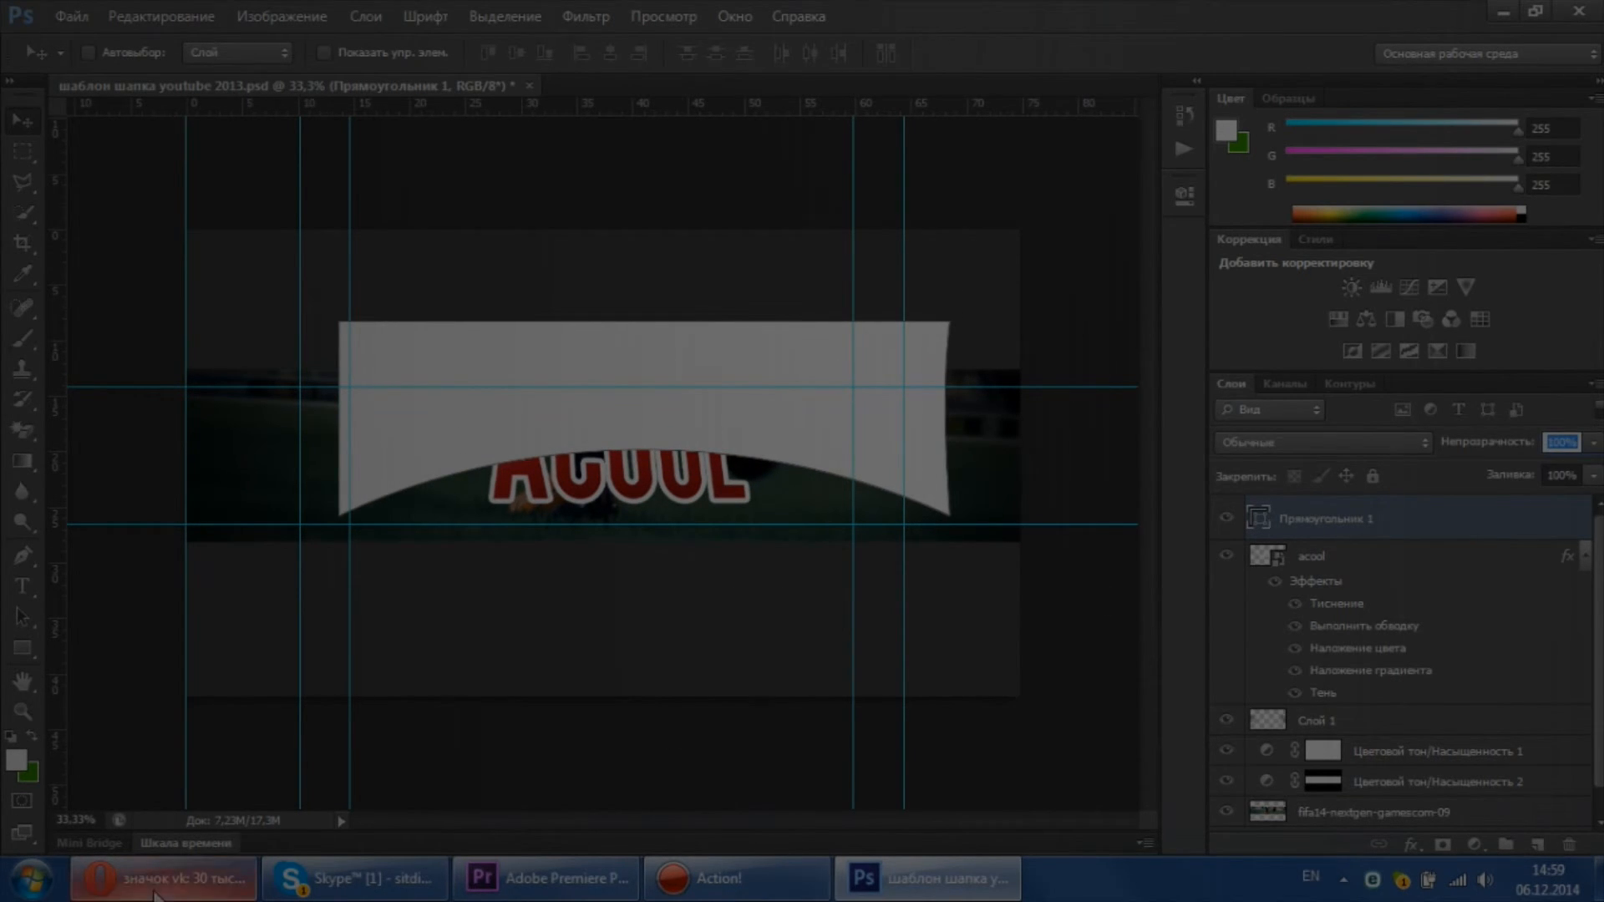
left_click(161, 878)
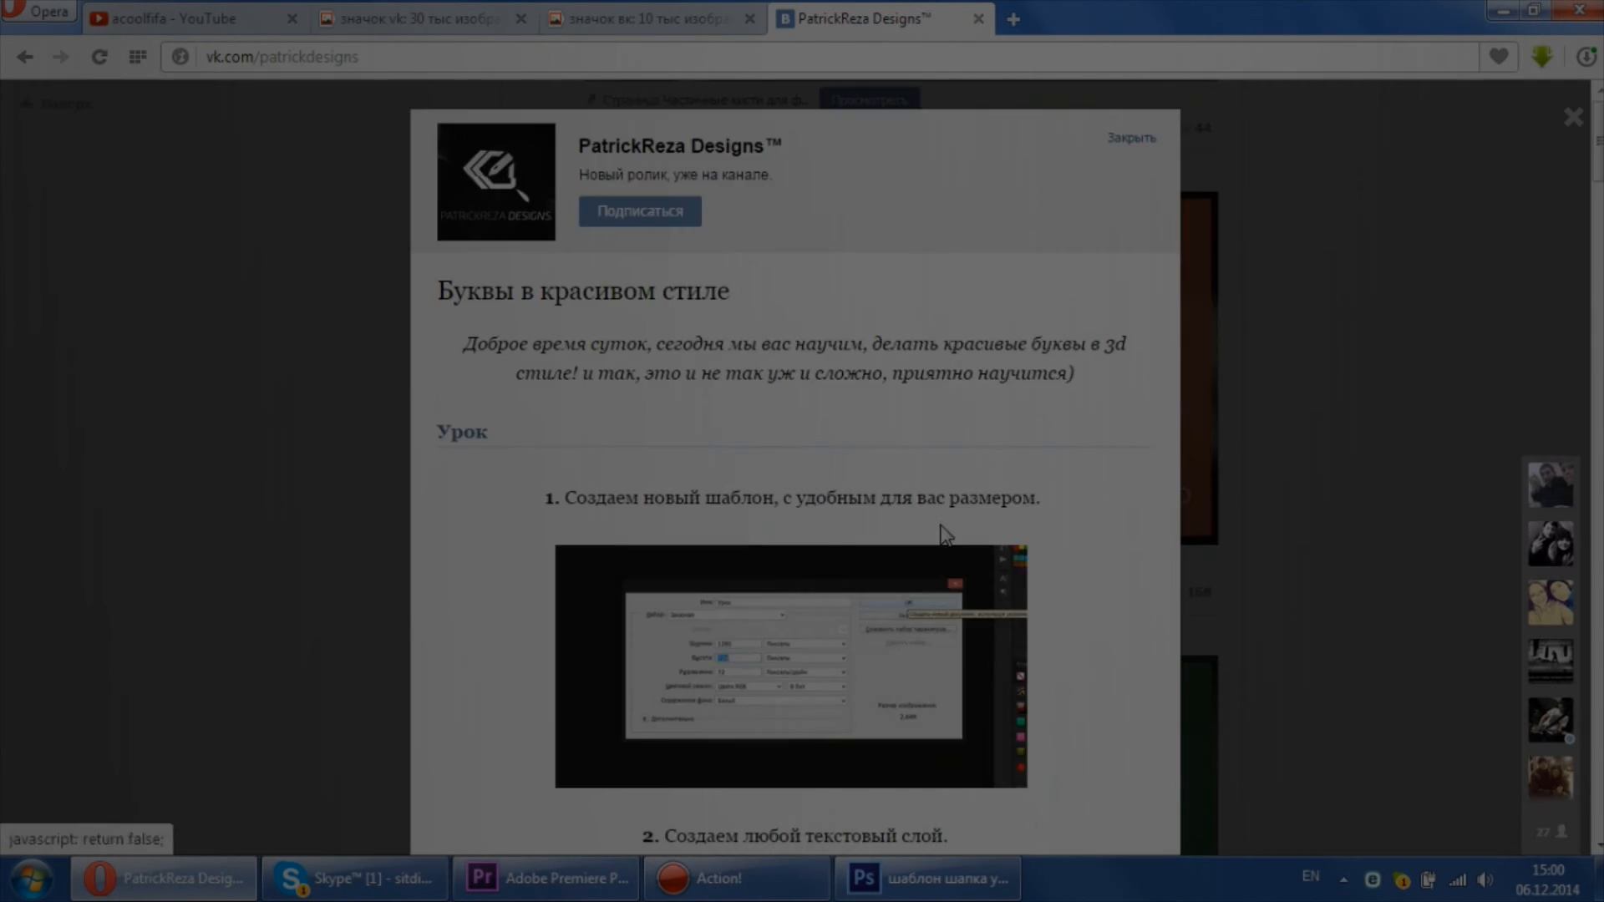
scroll("down", 3)
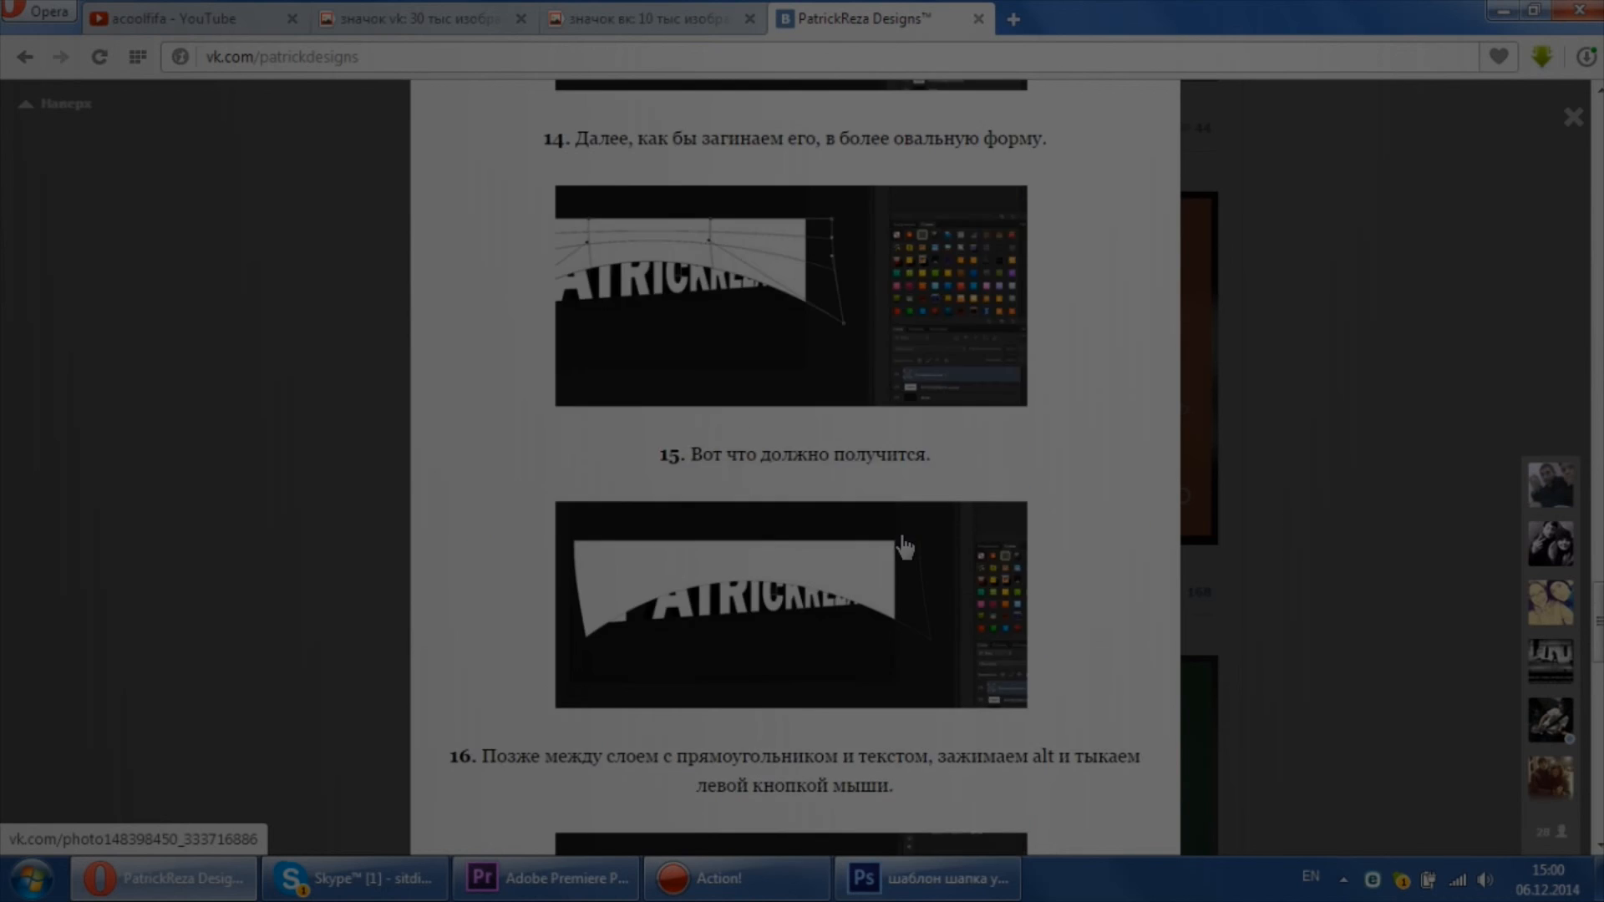
left_click(926, 878)
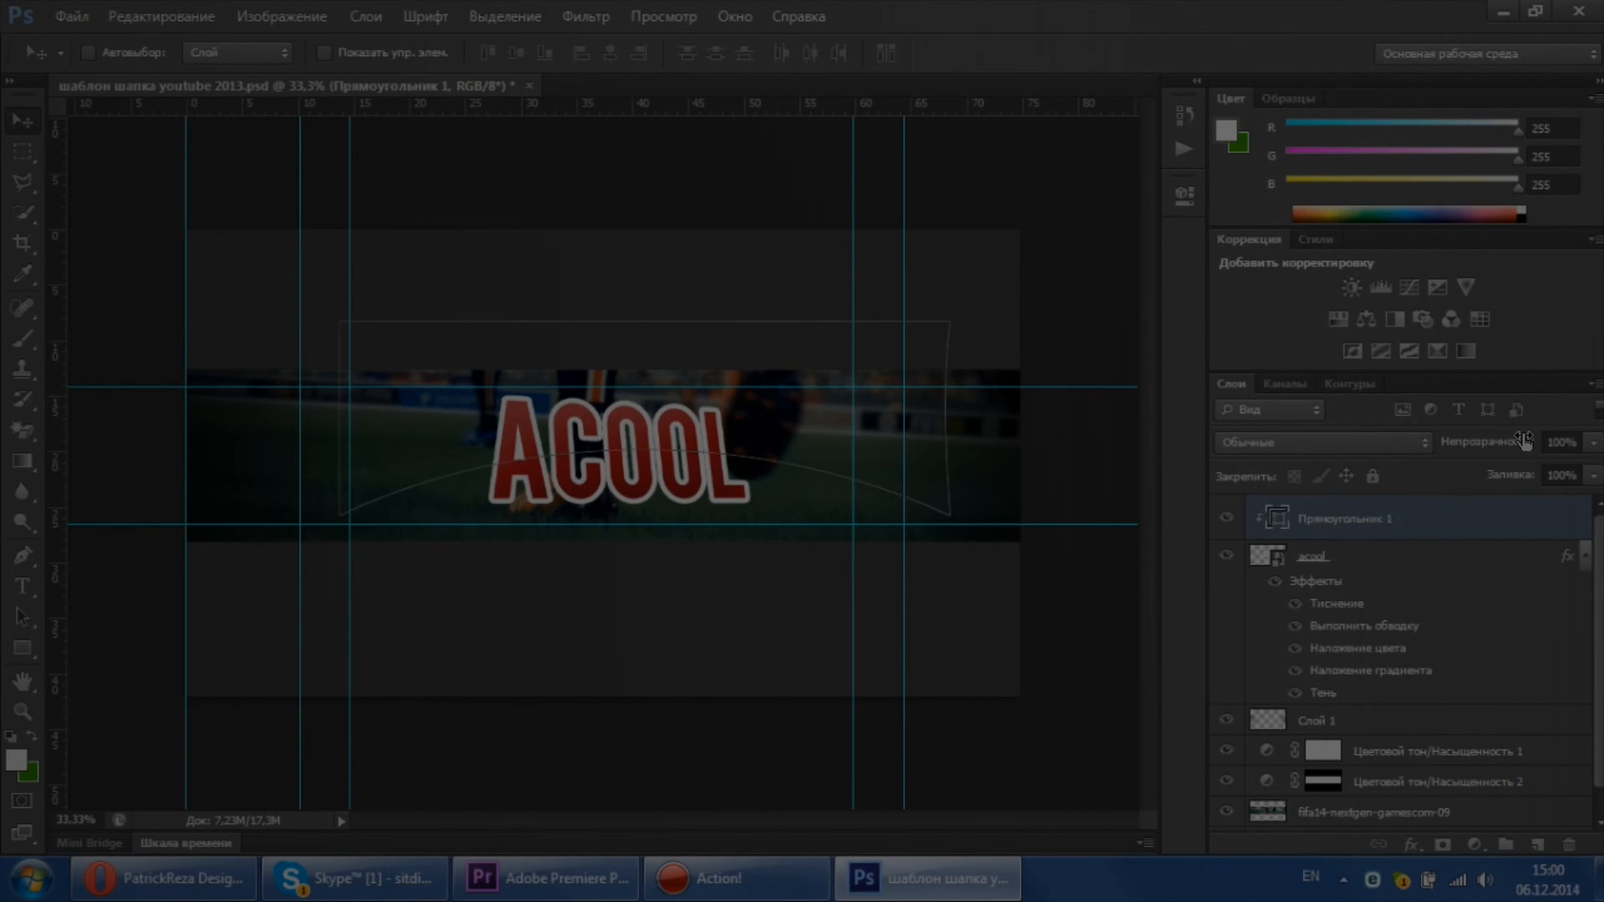